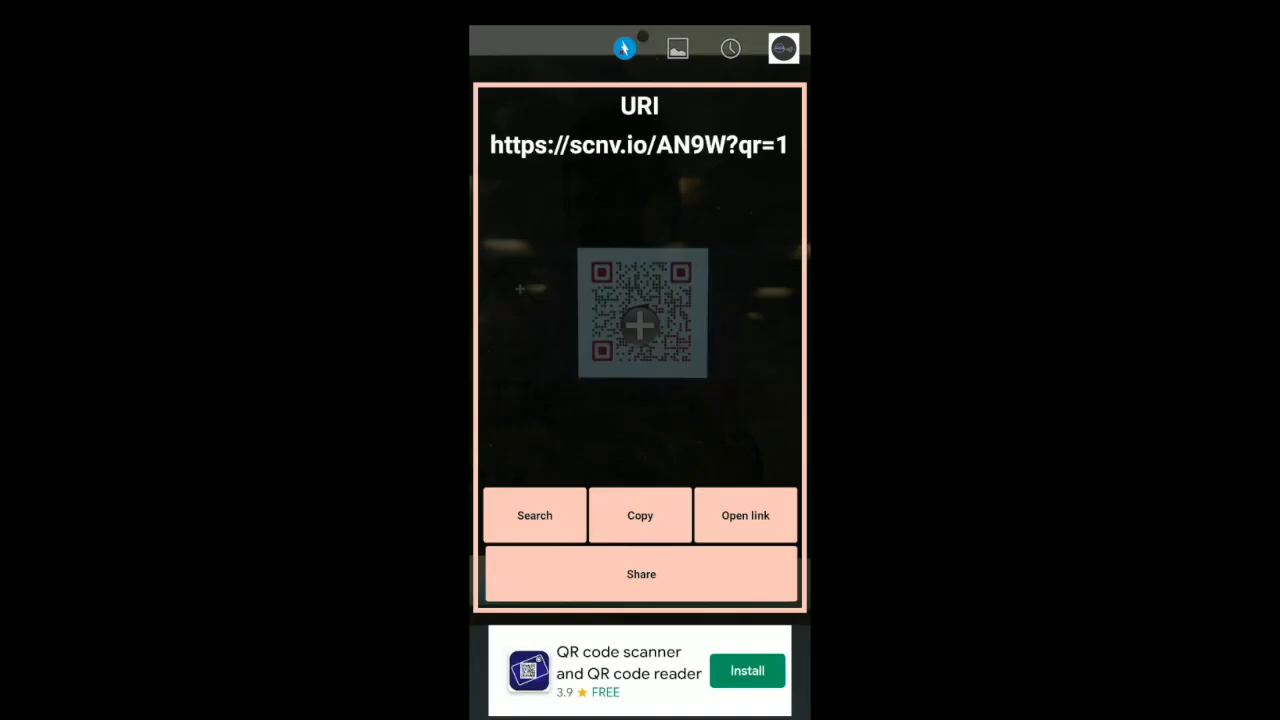
# Step: Open the scnv.io short link decoded from the sample Scanova QR code
pyautogui.click(745, 515)
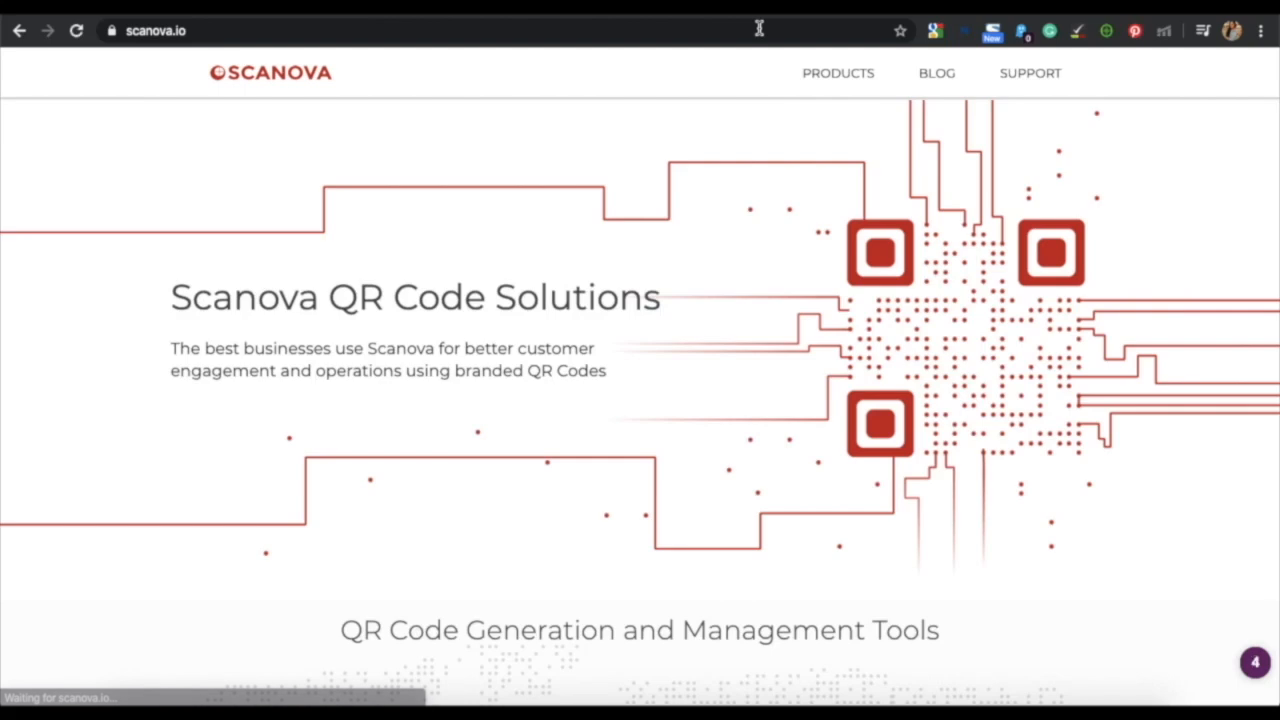
# Step: Go to the QR Code Generator product page and begin a free trial sign-up
pyautogui.click(838, 72)
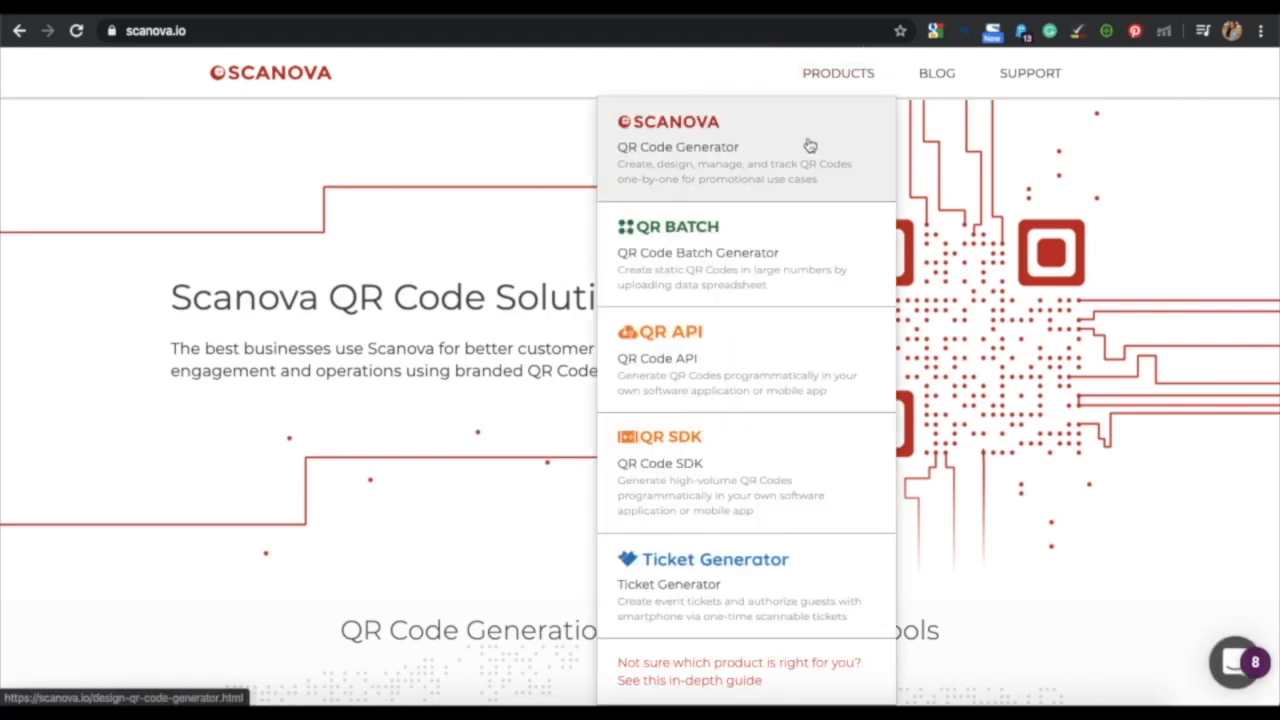
pyautogui.click(677, 147)
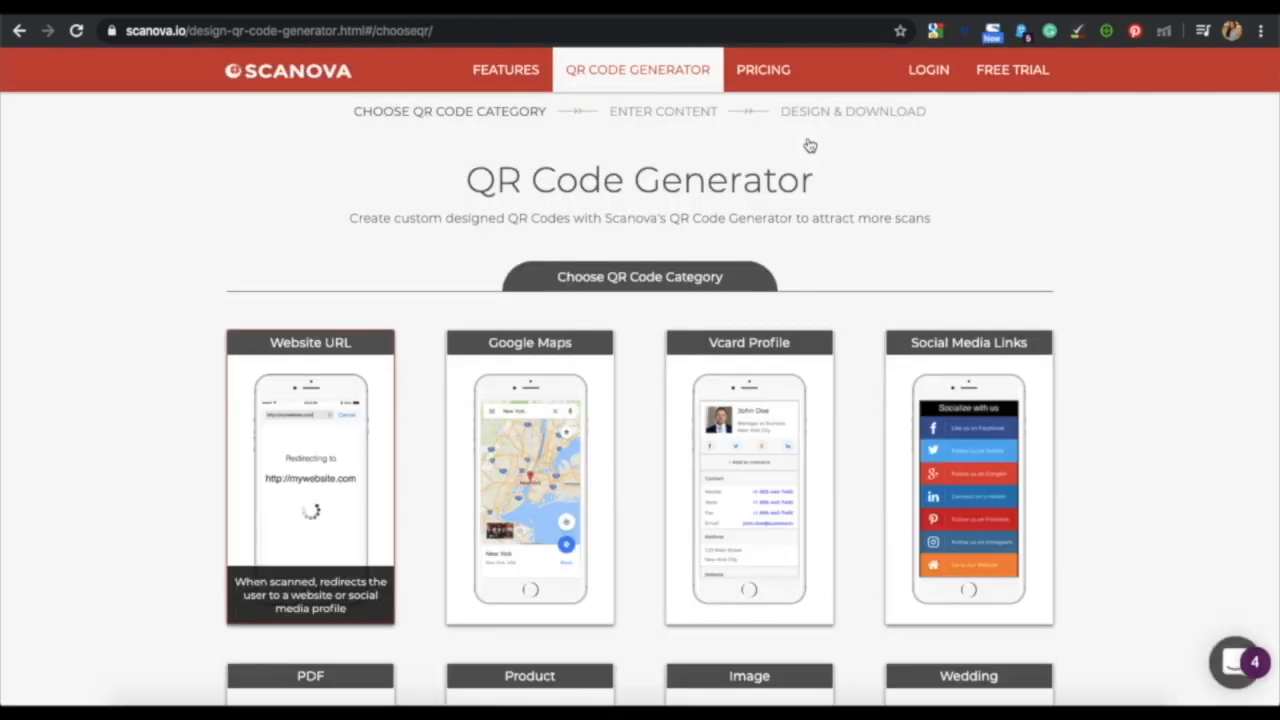
pyautogui.moveTo(1012, 70)
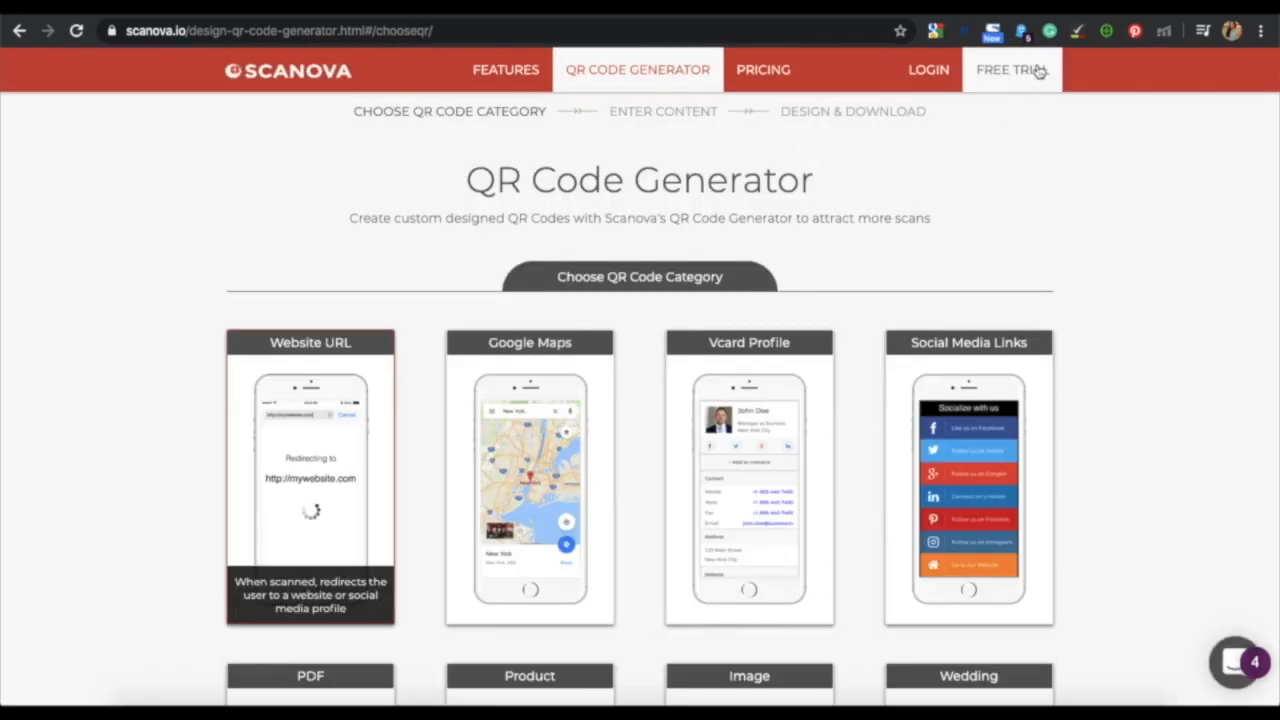
pyautogui.click(1011, 70)
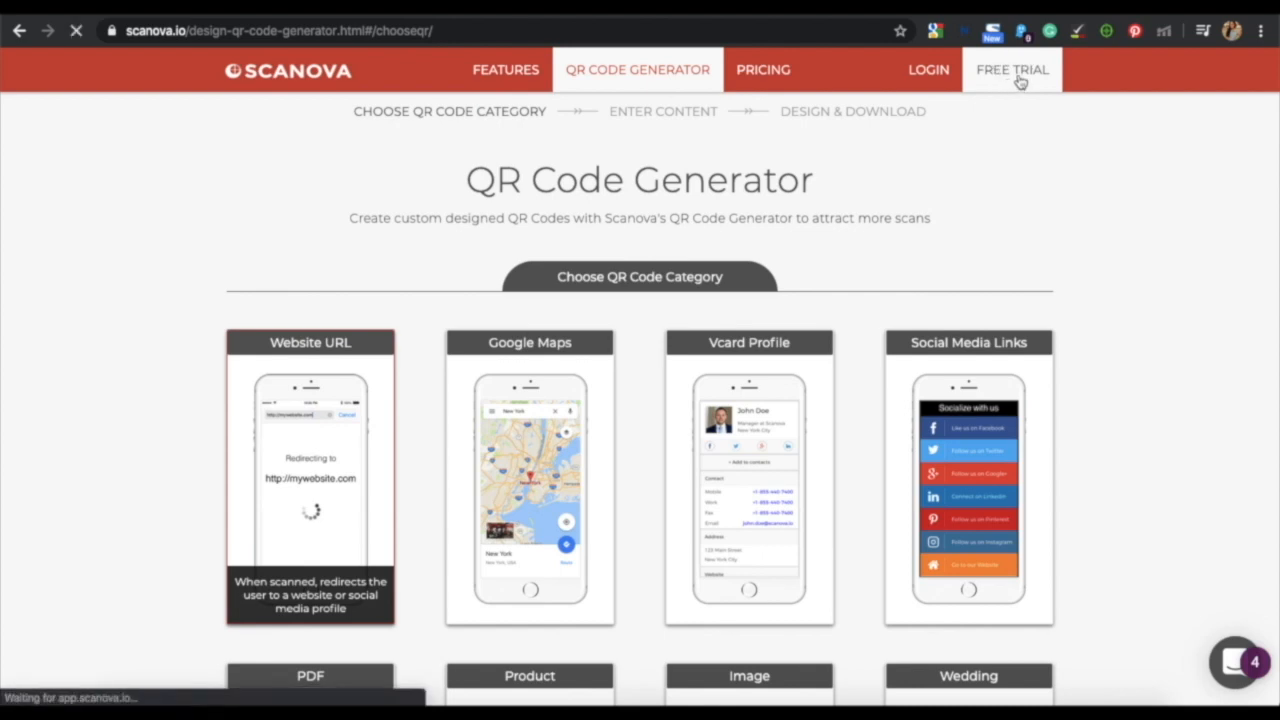
# Step: Sign up as Eric with email and password, pass the robot check, and create the account
pyautogui.click(1011, 69)
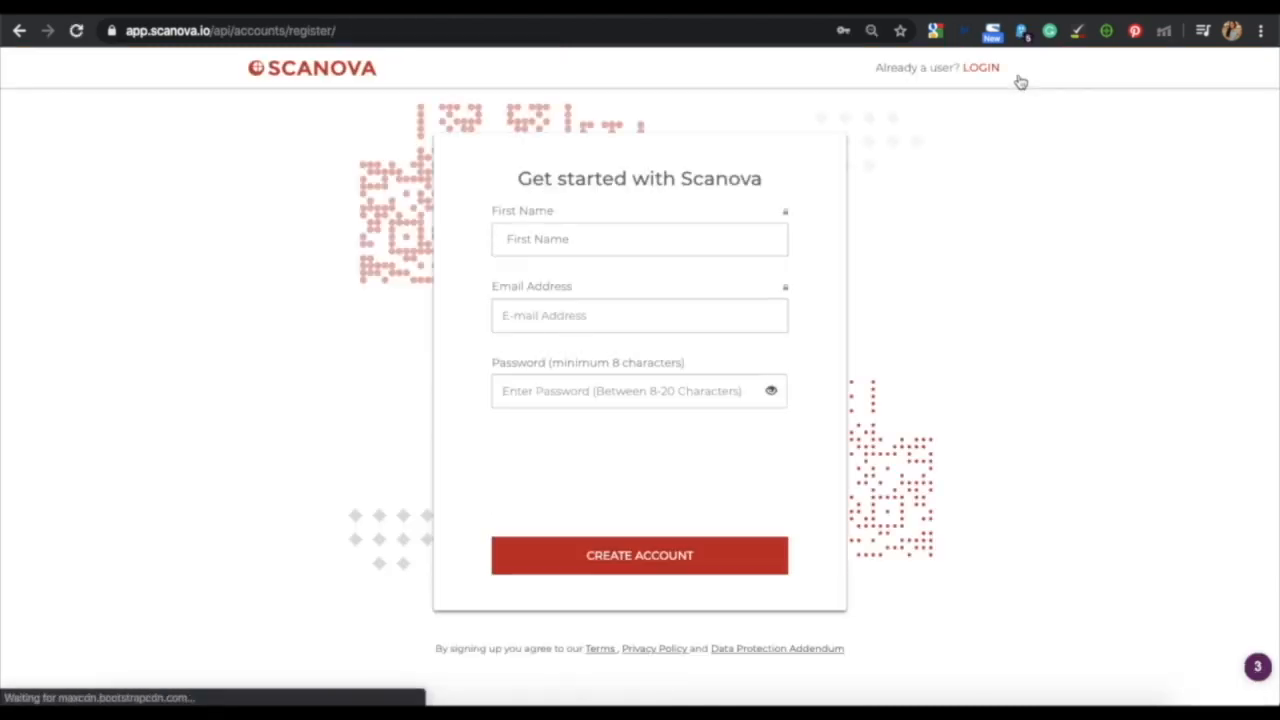
pyautogui.click(639, 239)
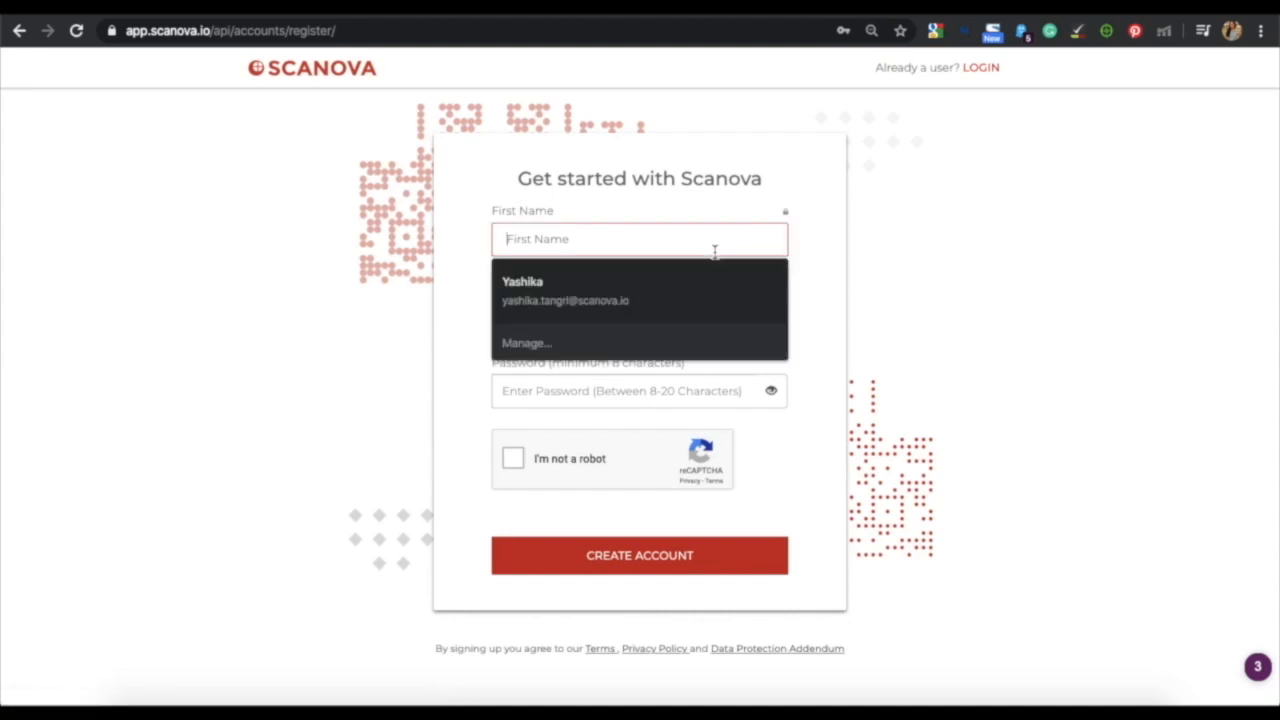
pyautogui.write('Eric')
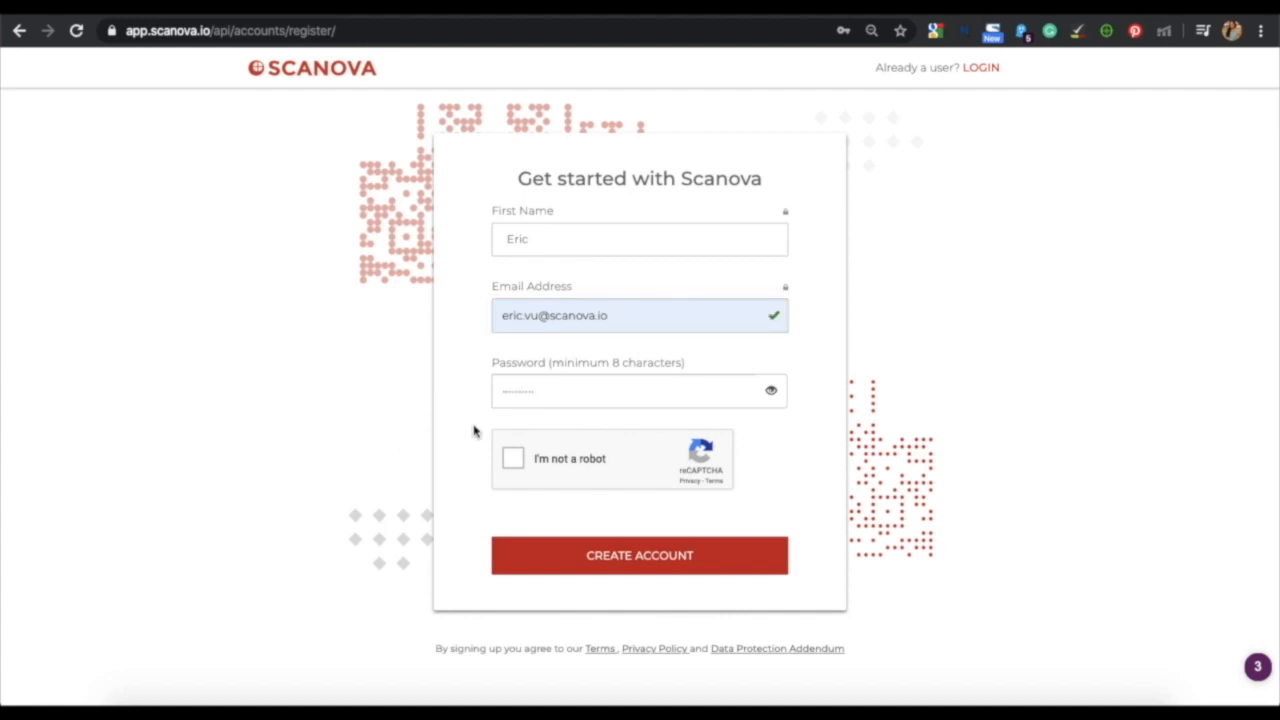
pyautogui.click(622, 391)
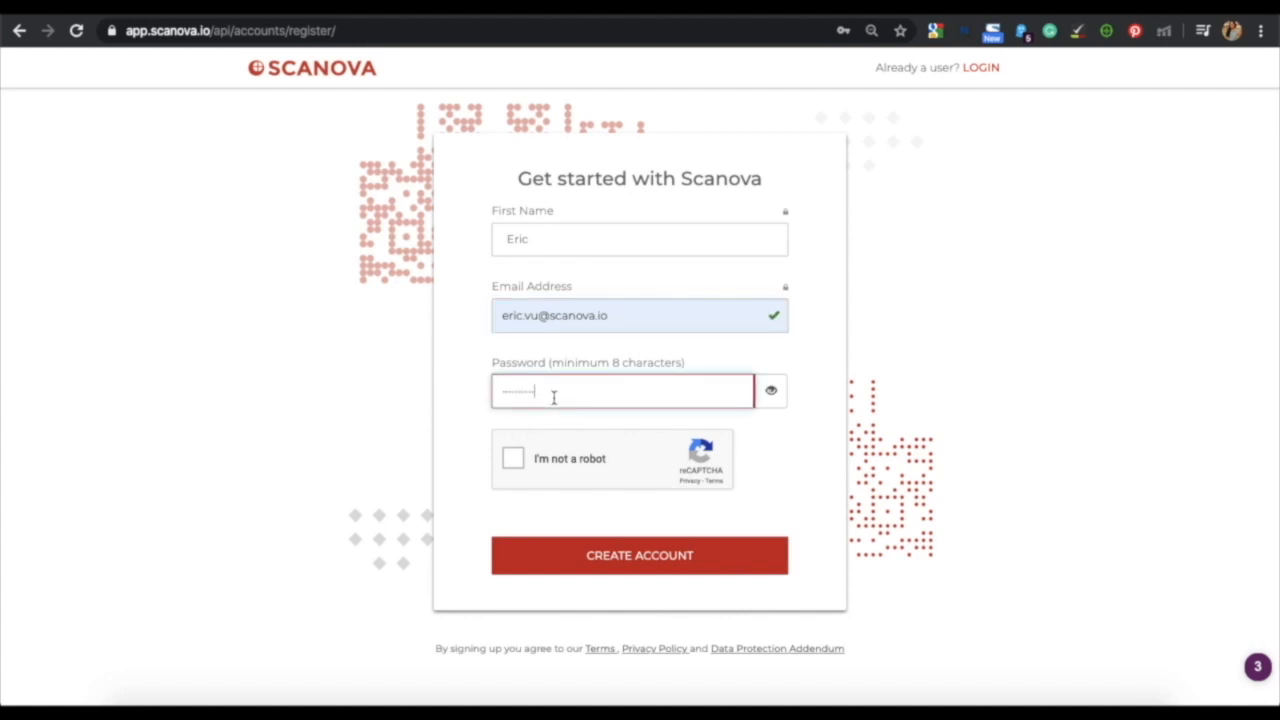
pyautogui.click(512, 458)
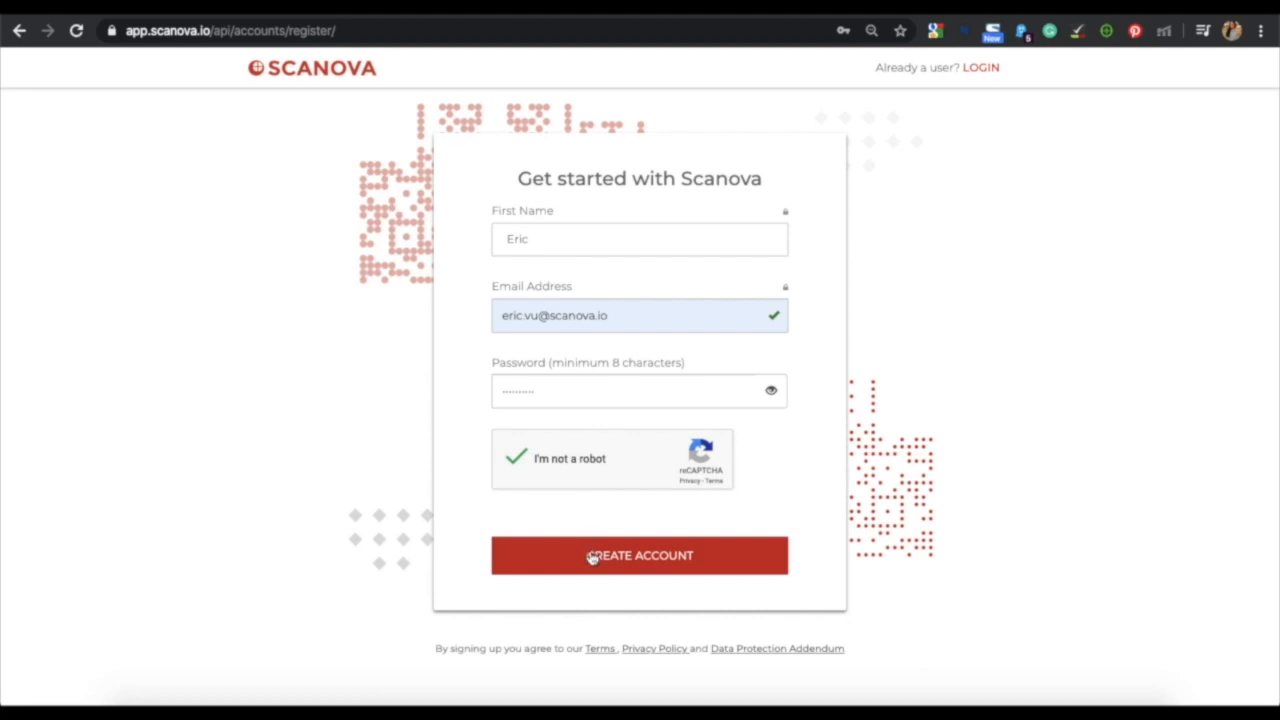
pyautogui.click(639, 555)
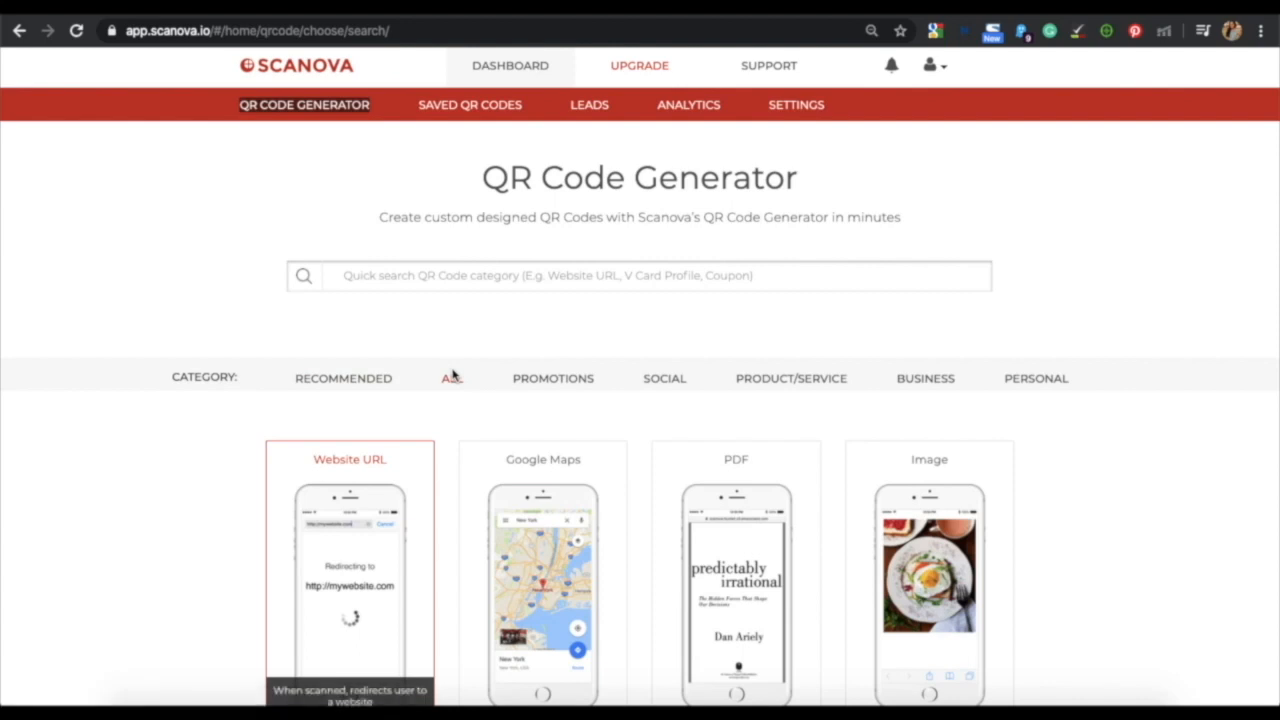
# Step: Scroll down the category grid and pick the Audio QR code card
pyautogui.scroll(-3)
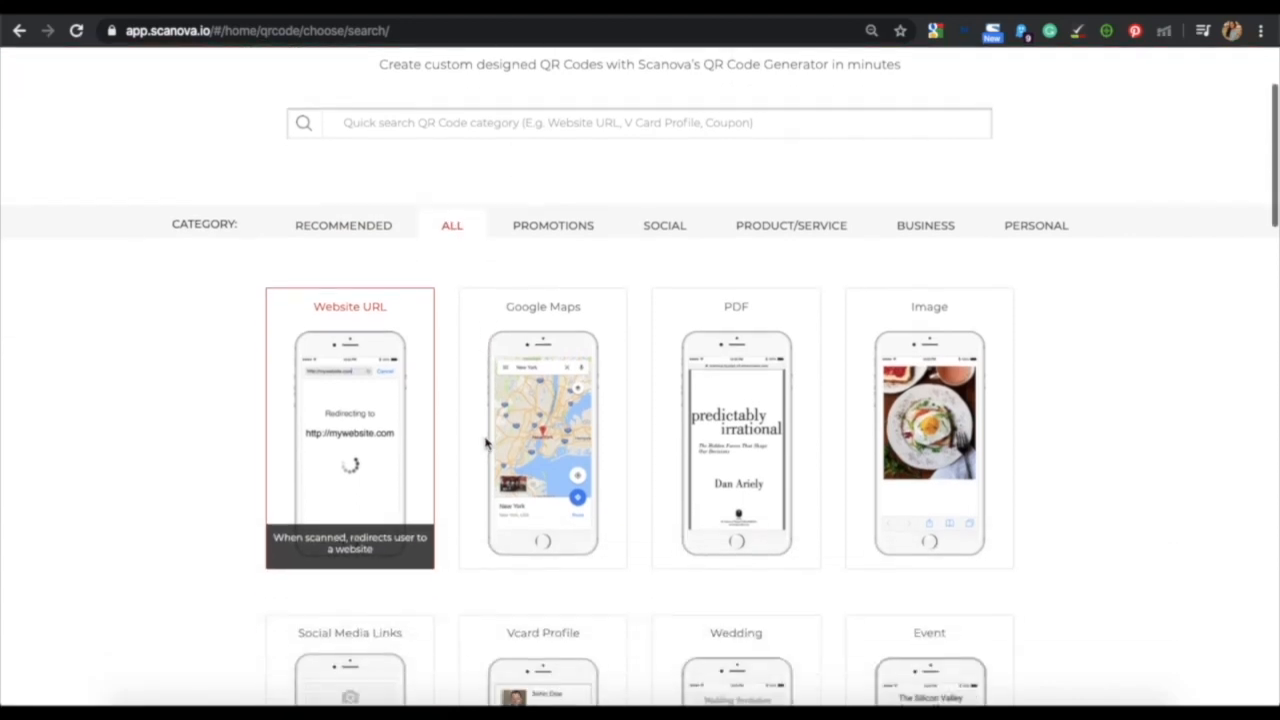
pyautogui.scroll(-3)
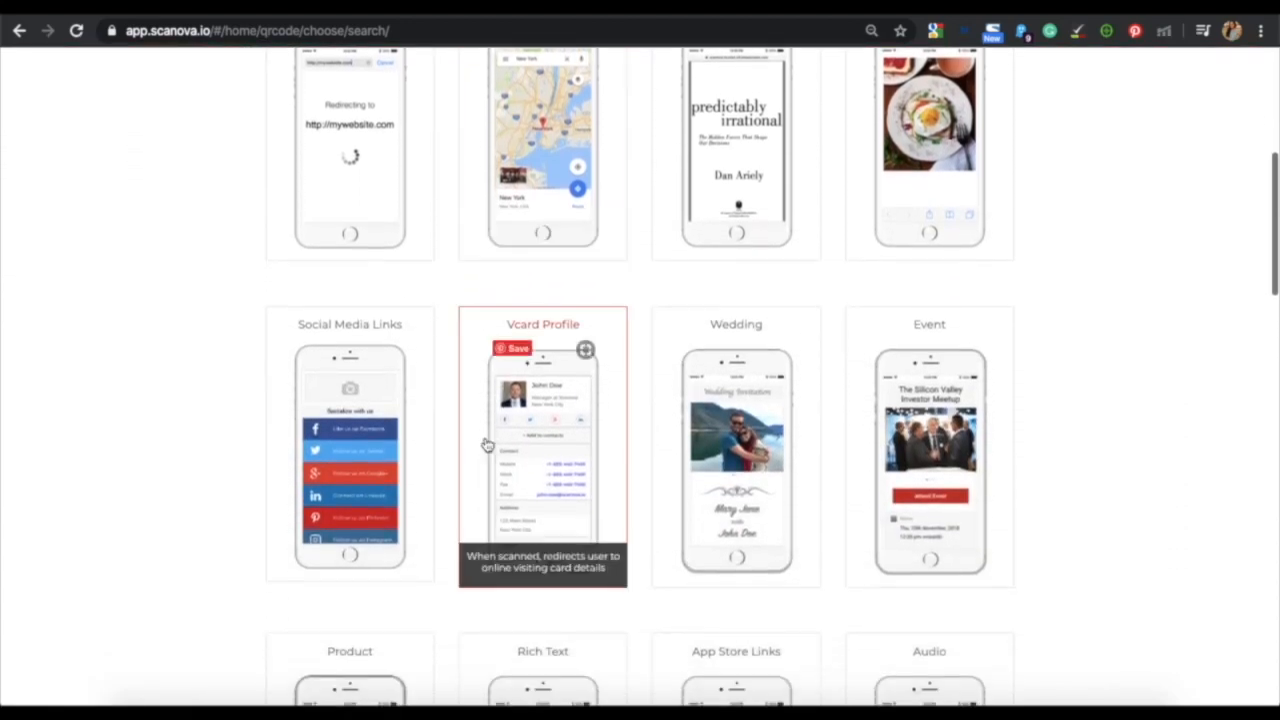
pyautogui.scroll(-3)
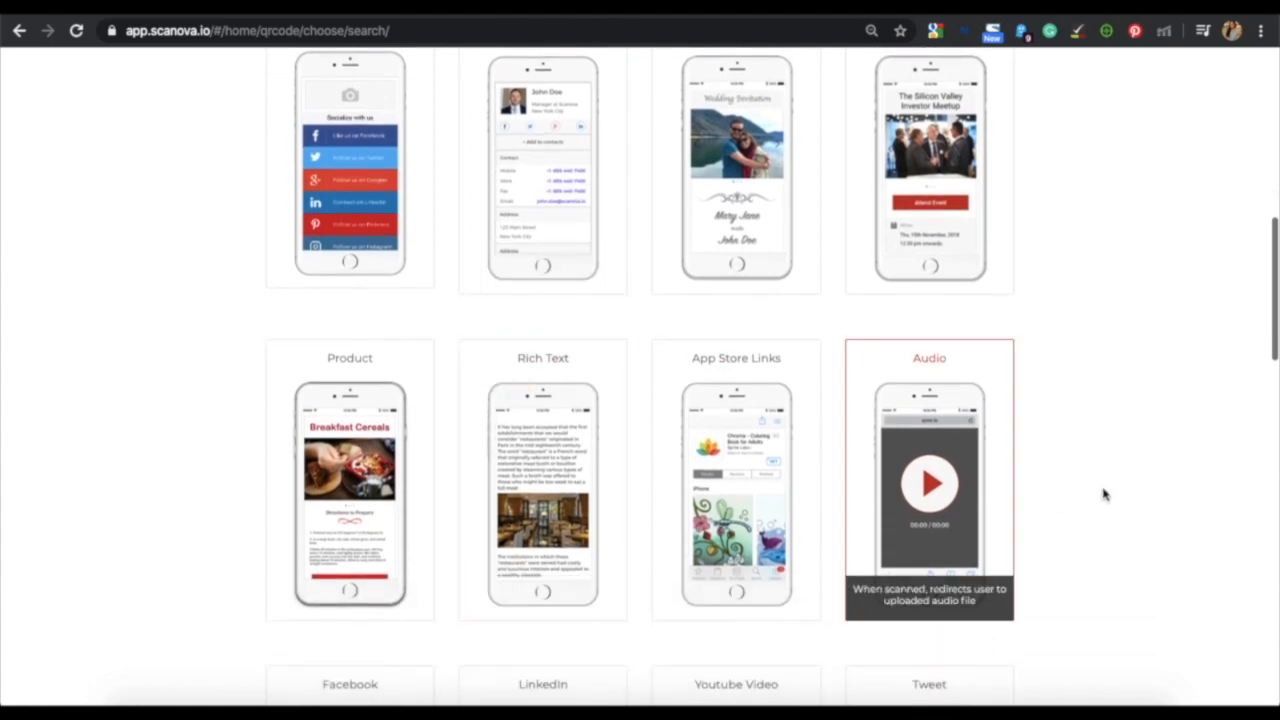
pyautogui.click(928, 485)
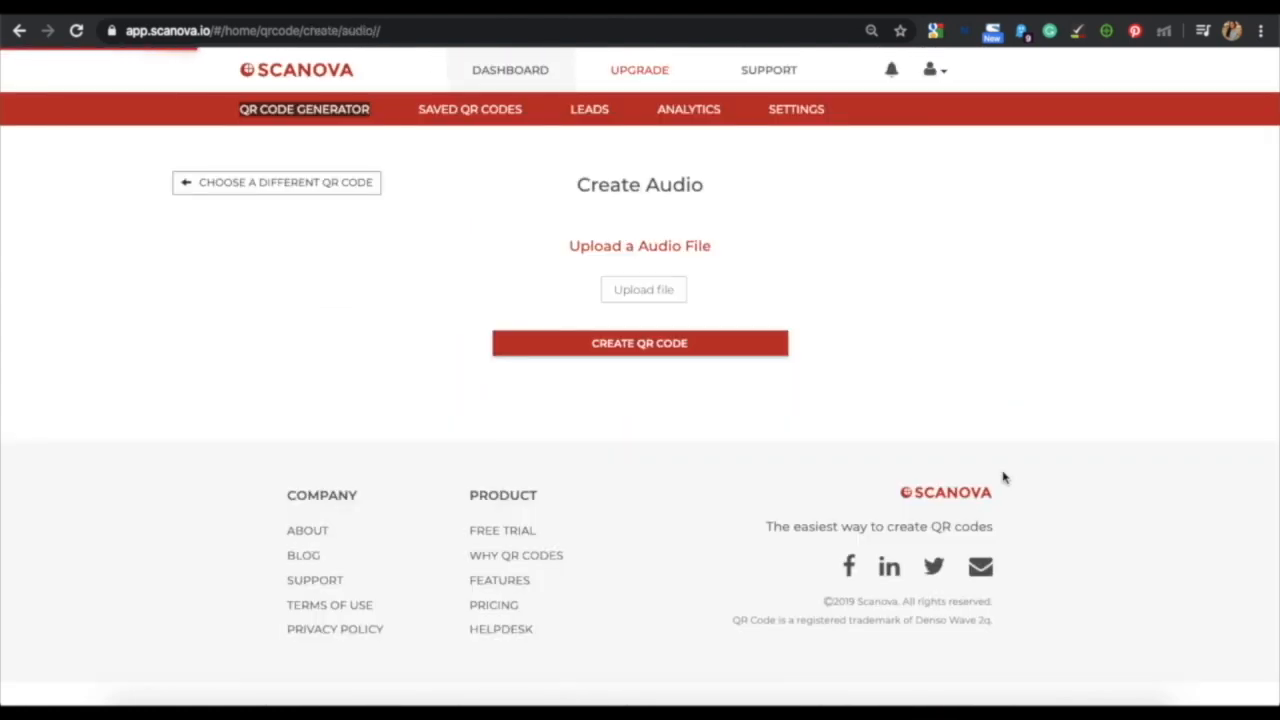
pyautogui.moveTo(875, 337)
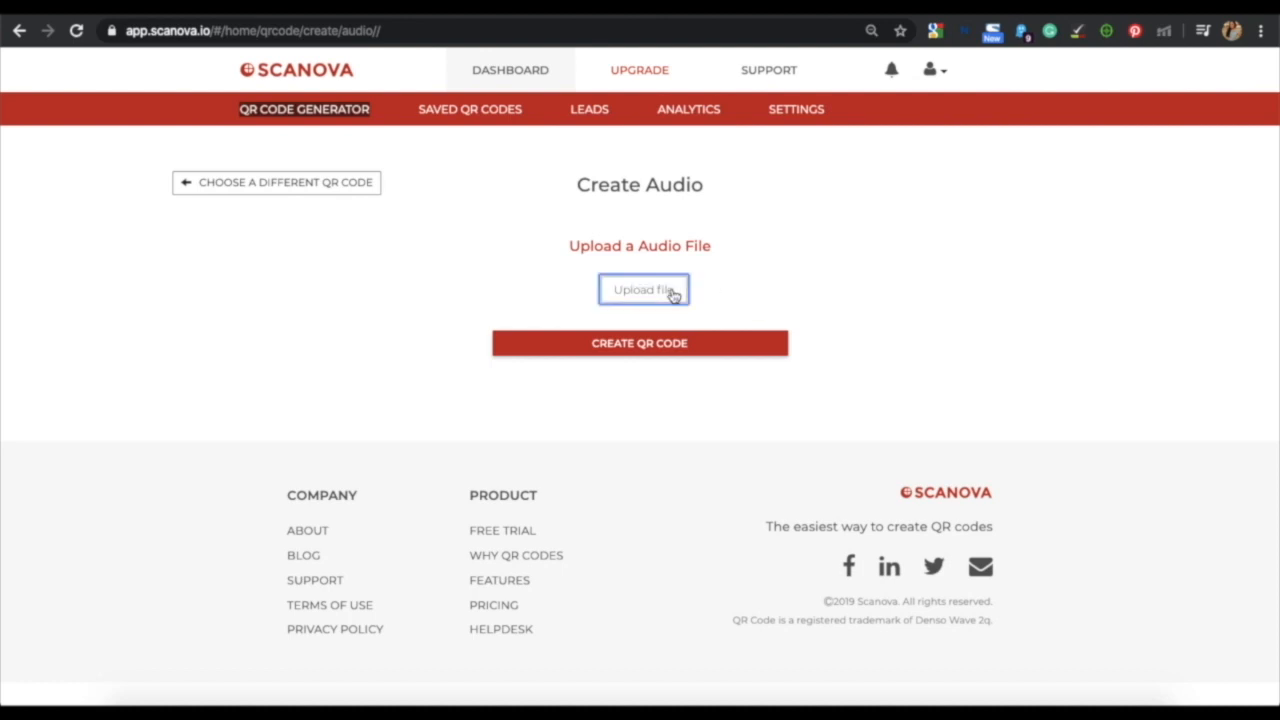
# Step: Upload Waiting.mp3 from Downloads and create a QR code from it
pyautogui.click(644, 289)
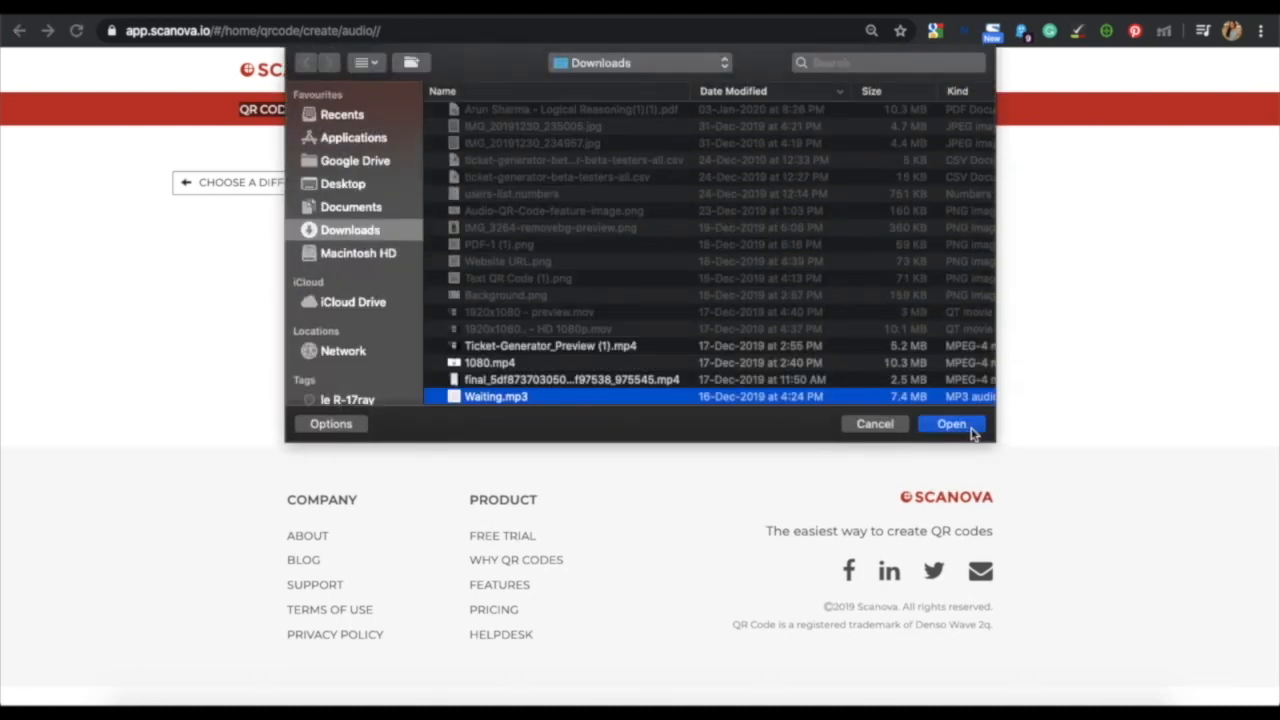
pyautogui.click(951, 423)
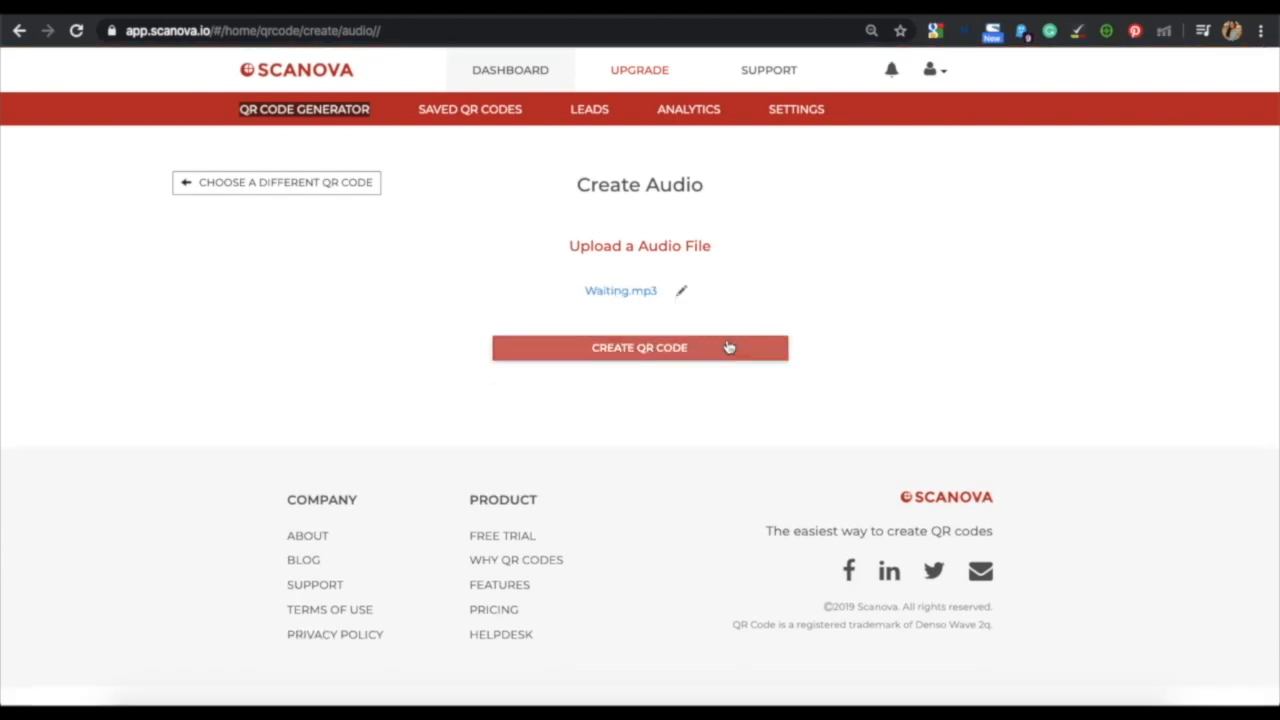
pyautogui.click(639, 347)
pyautogui.write('Audio')
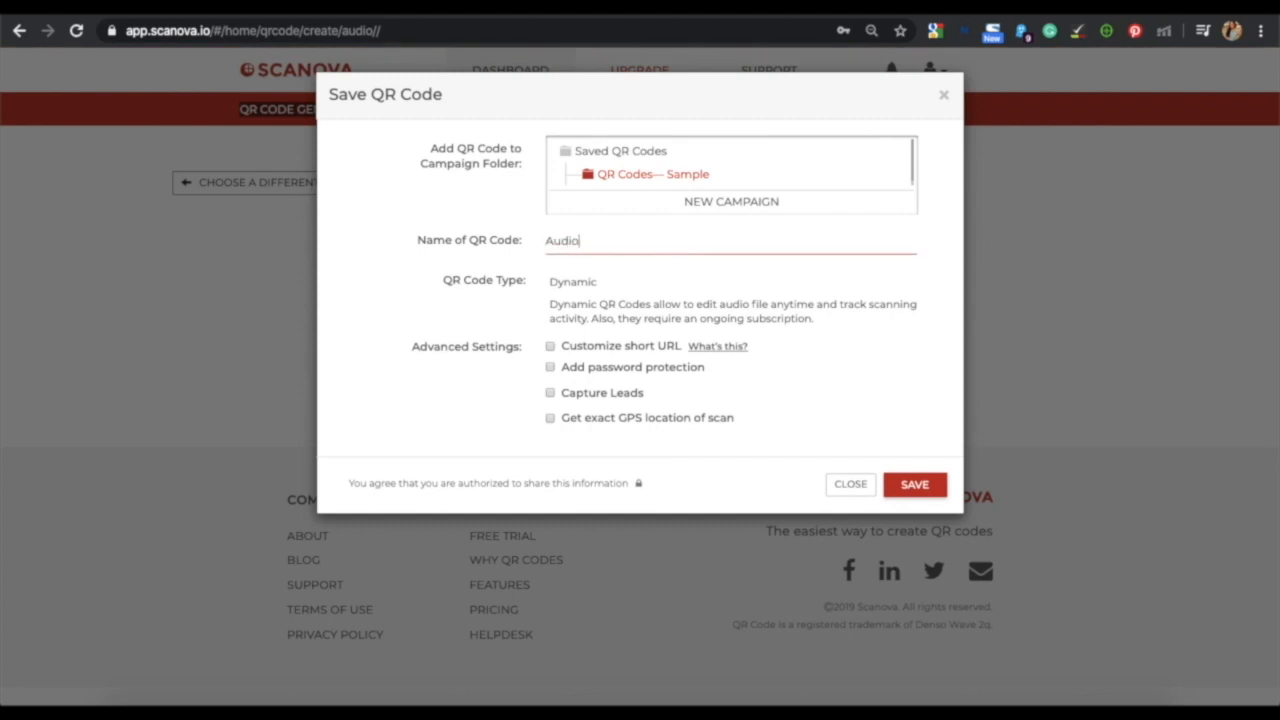
# Step: Name the dynamic code 'Audio QR Code' and save it
pyautogui.write('QR Code')
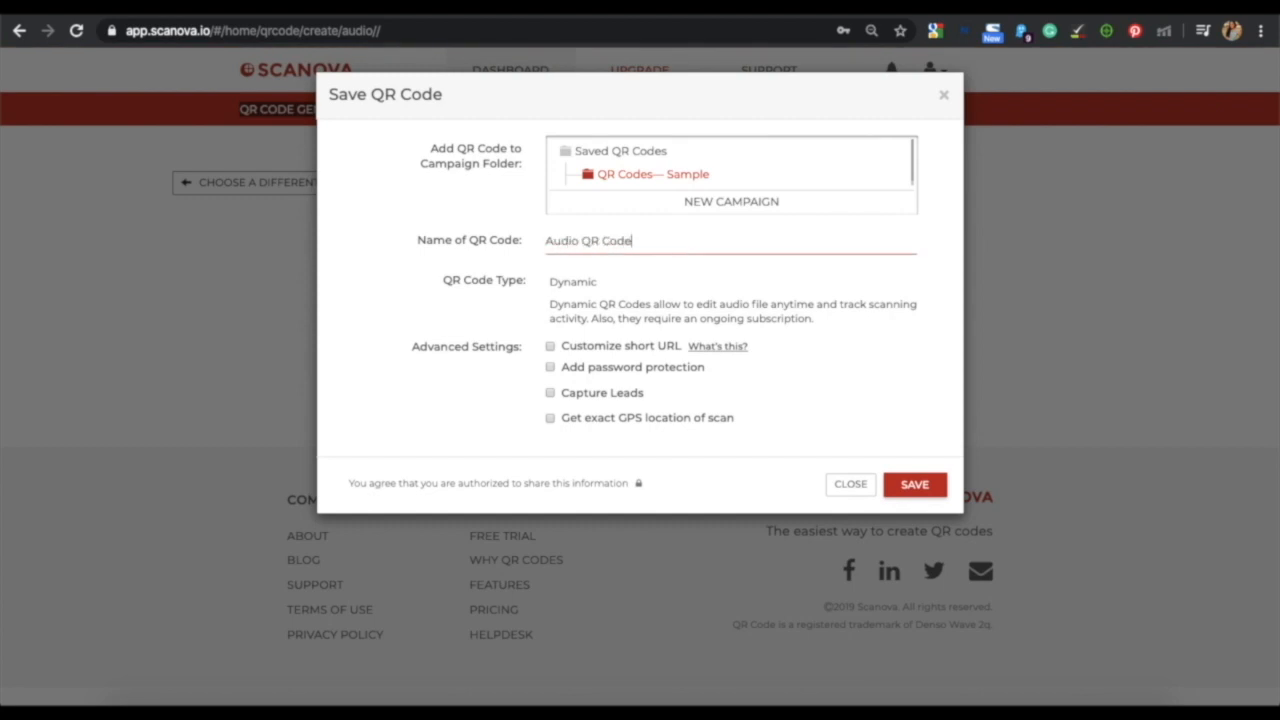
pyautogui.moveTo(840, 298)
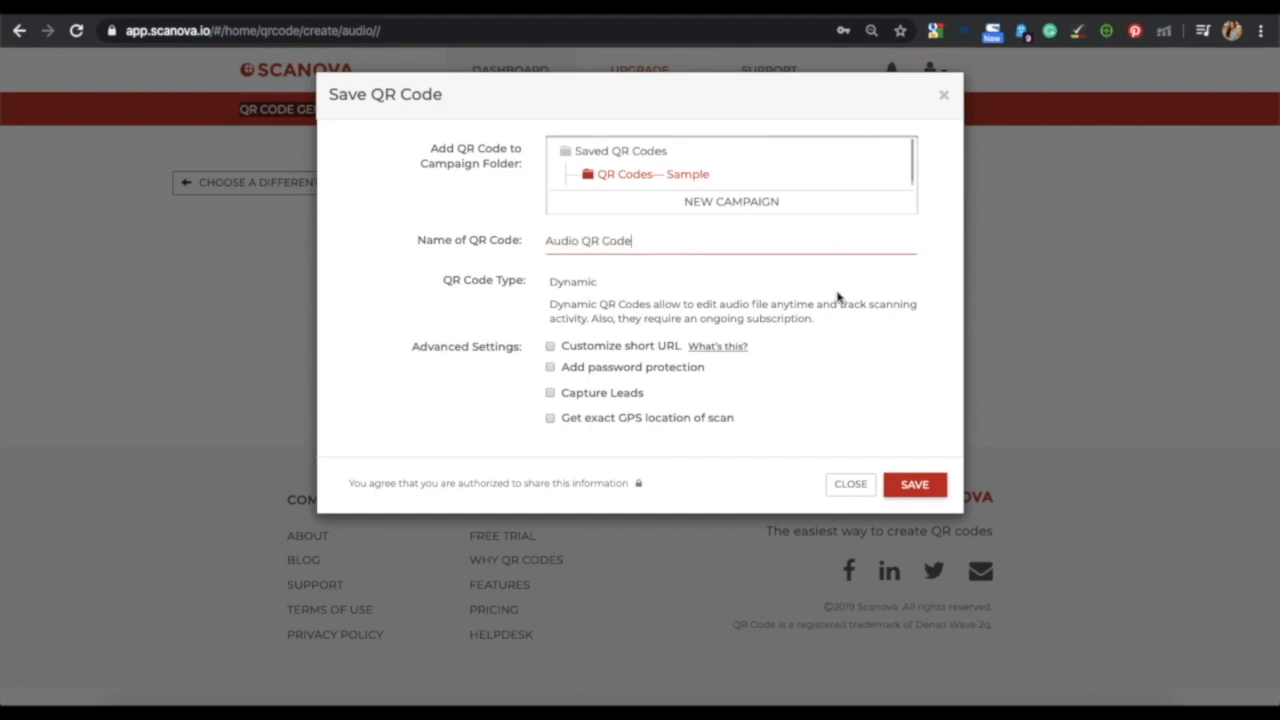
pyautogui.click(913, 484)
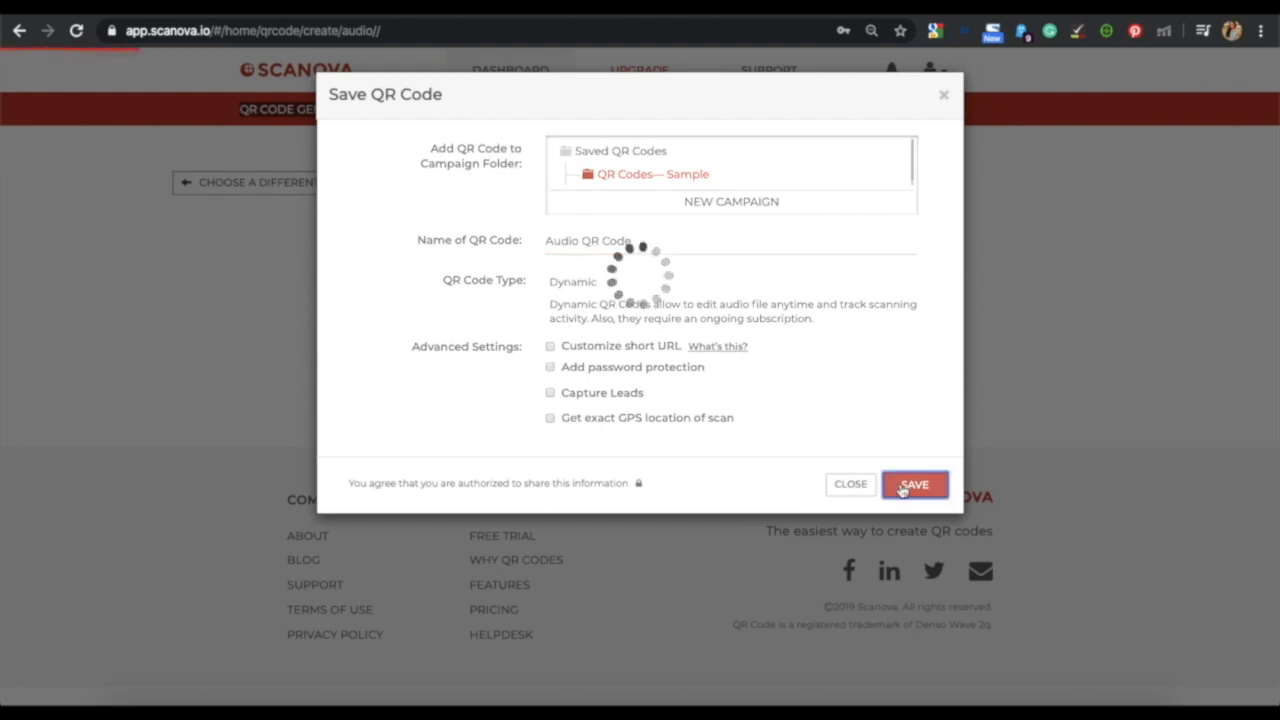
pyautogui.click(913, 484)
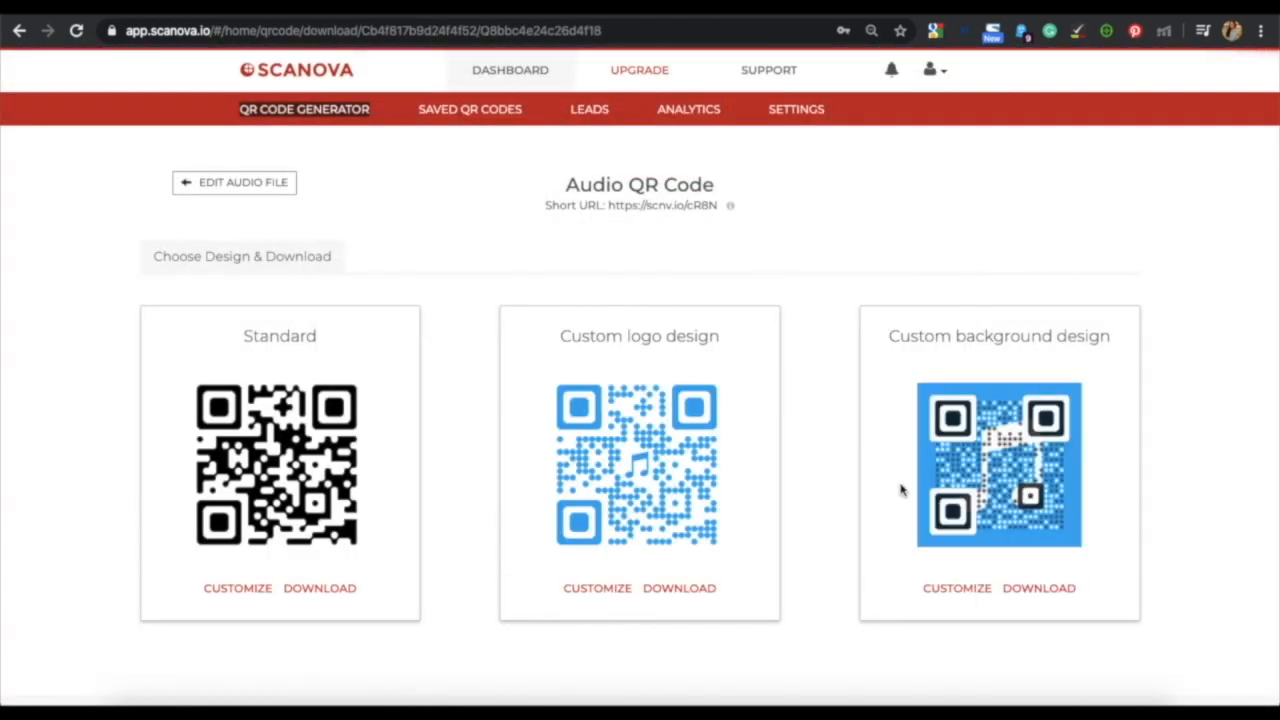
pyautogui.moveTo(428, 402)
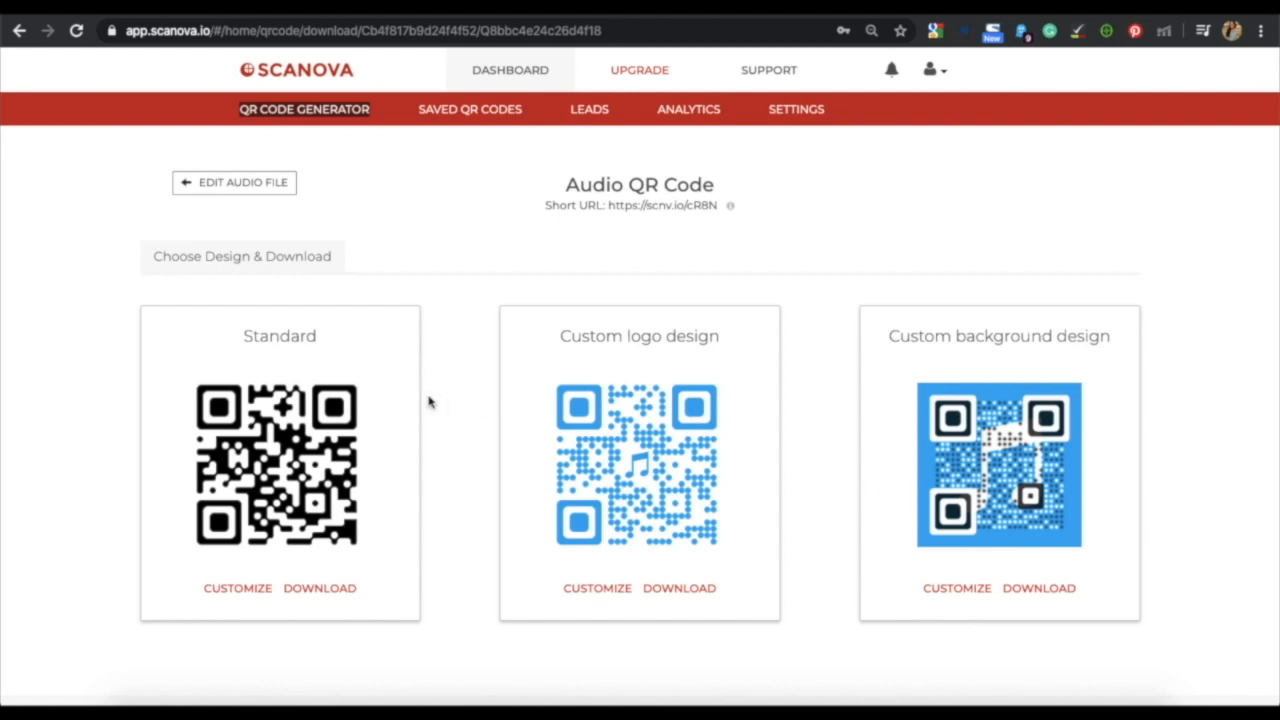
pyautogui.moveTo(505, 310)
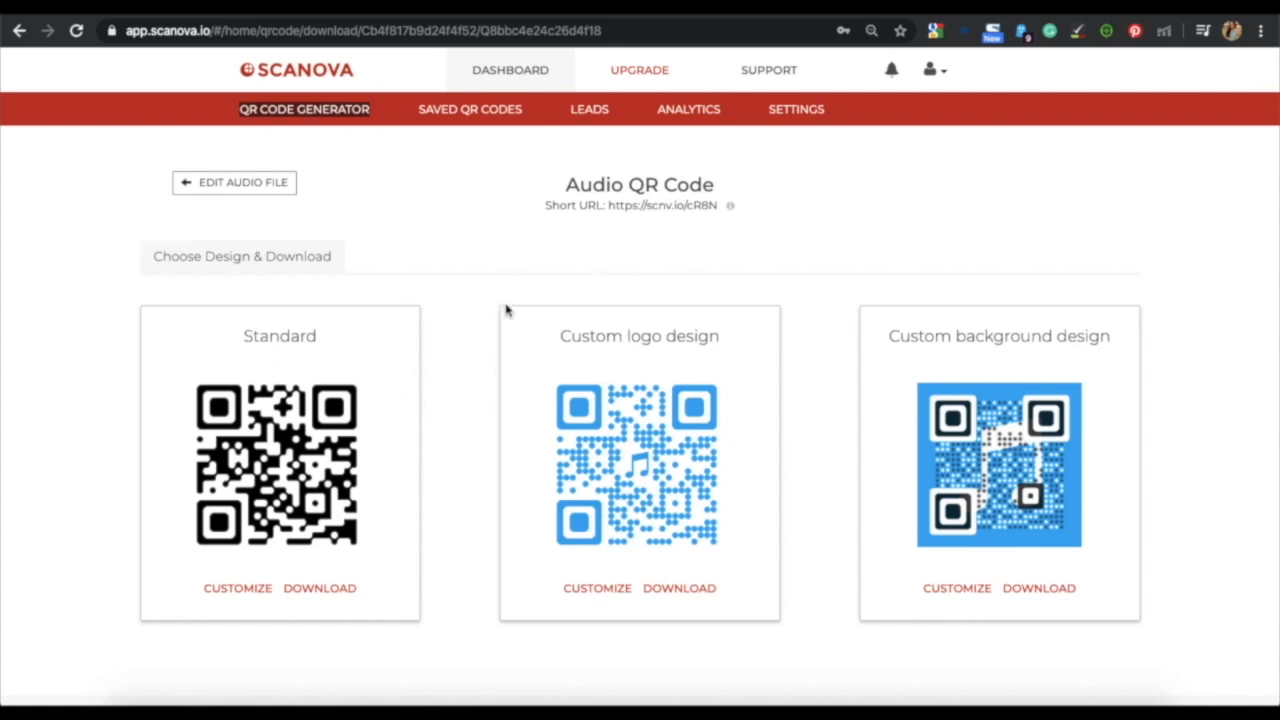
pyautogui.moveTo(997, 391)
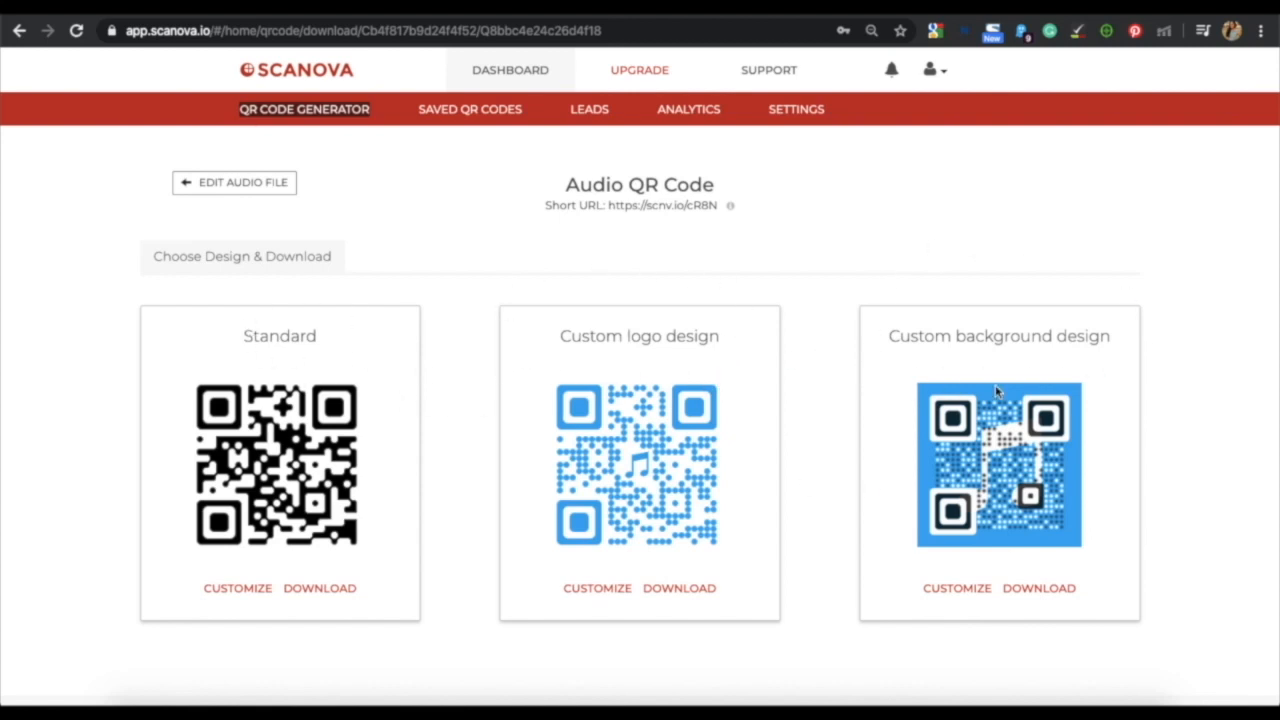
pyautogui.moveTo(765, 442)
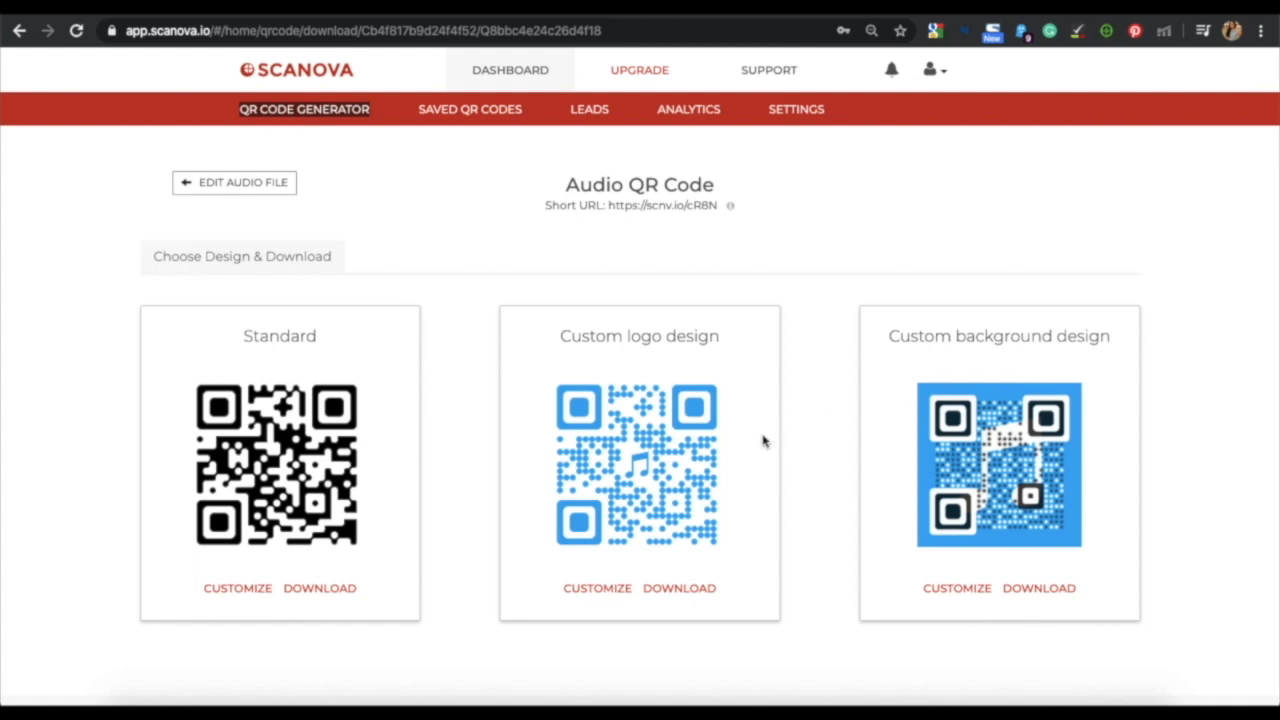
pyautogui.moveTo(251, 358)
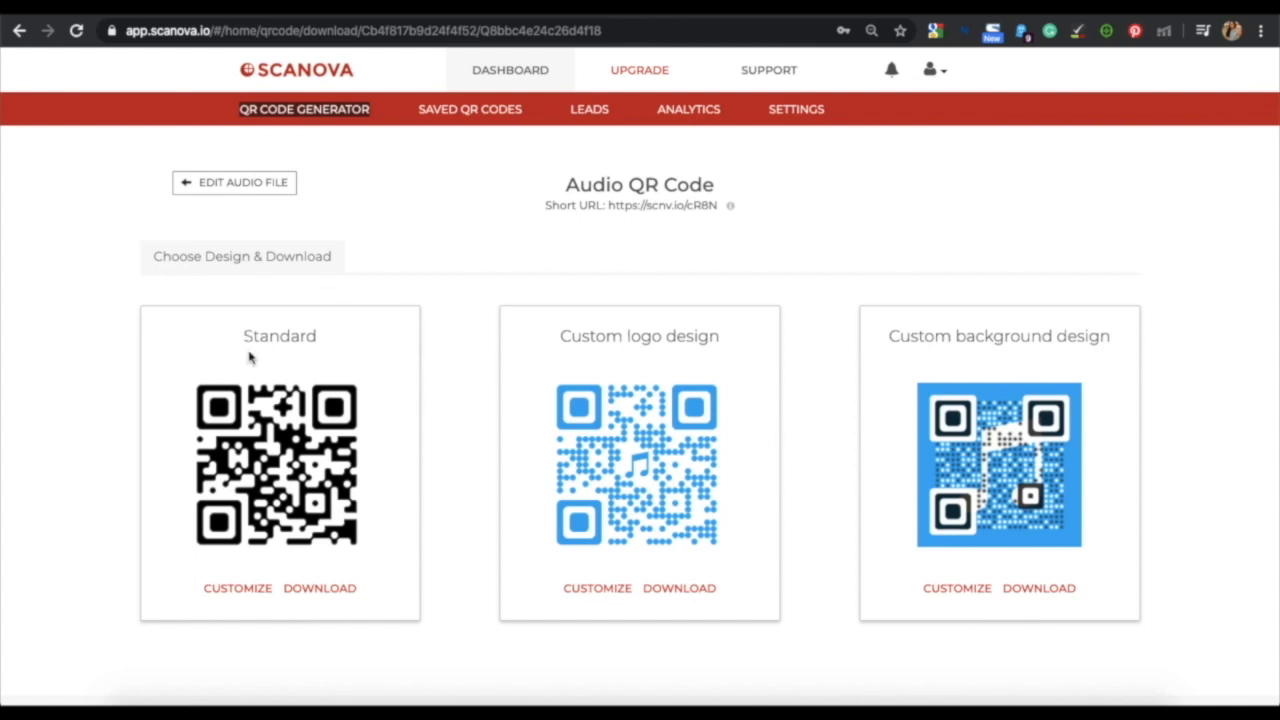
pyautogui.moveTo(322, 366)
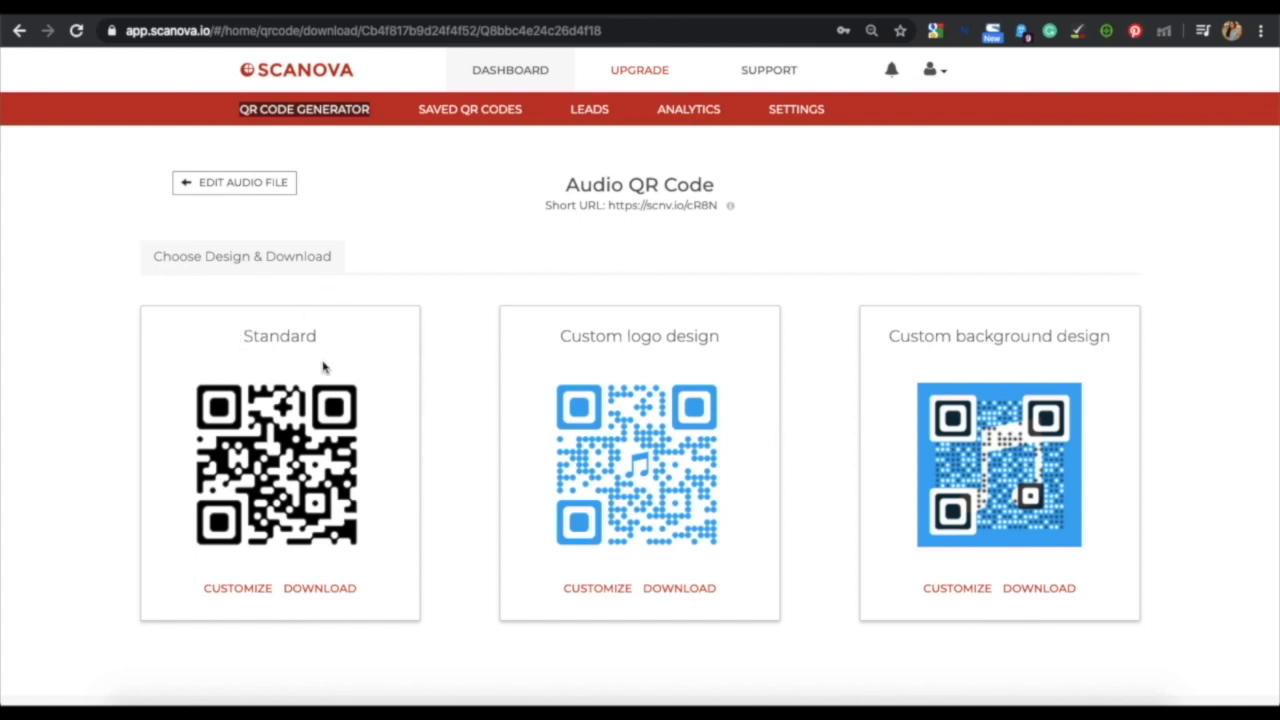
pyautogui.moveTo(613, 363)
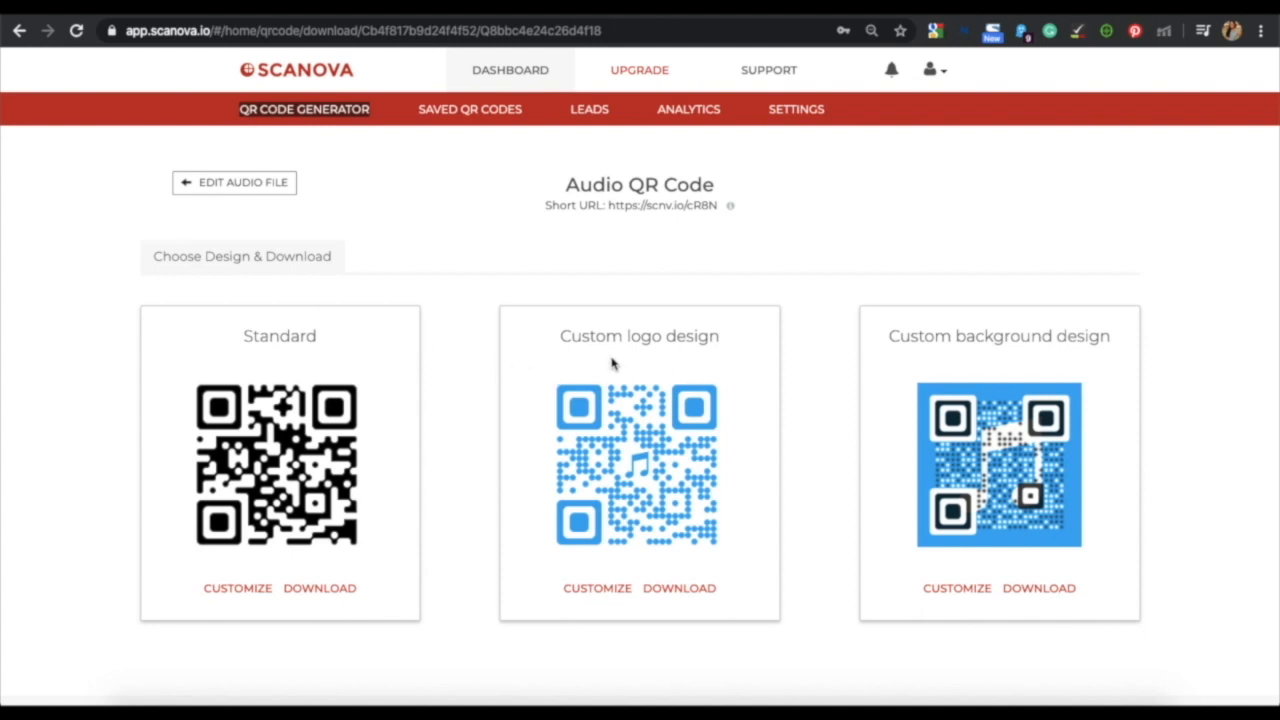
pyautogui.moveTo(1020, 338)
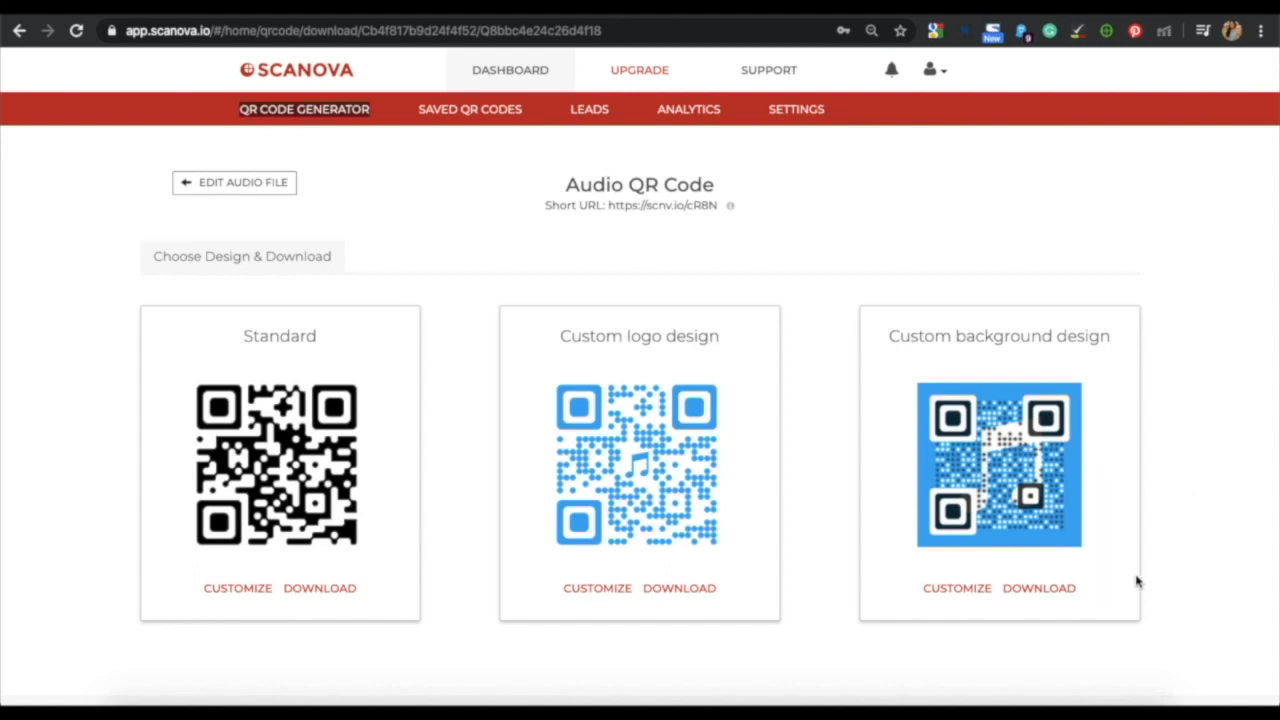
pyautogui.moveTo(957, 588)
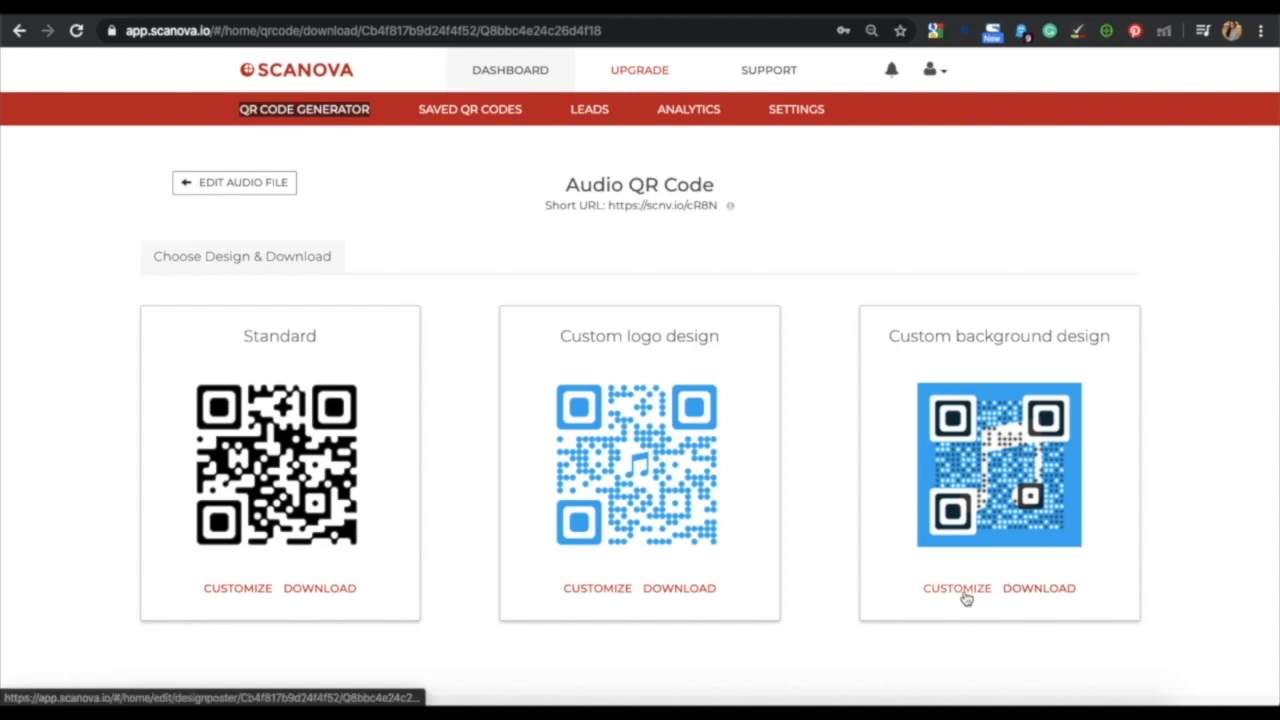
# Step: Customize the background design by uploading the microphone photo from Downloads as a new image
pyautogui.click(956, 588)
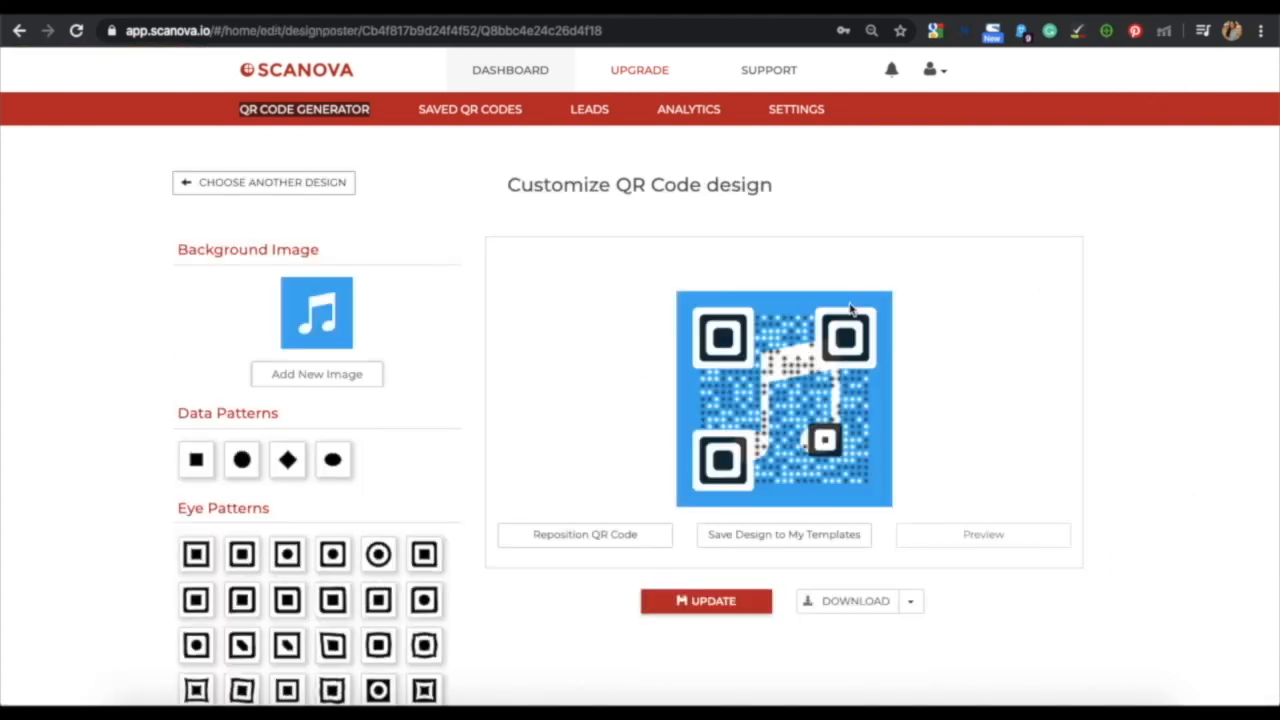
pyautogui.moveTo(905, 360)
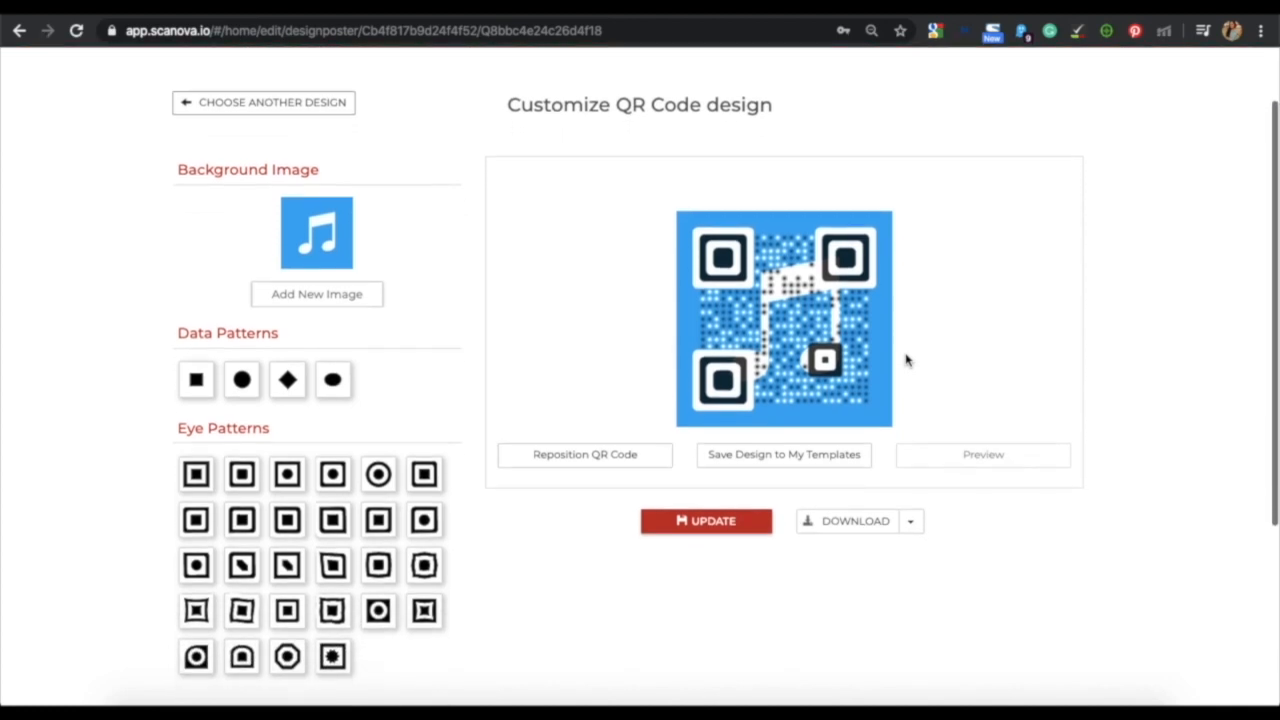
pyautogui.moveTo(360, 166)
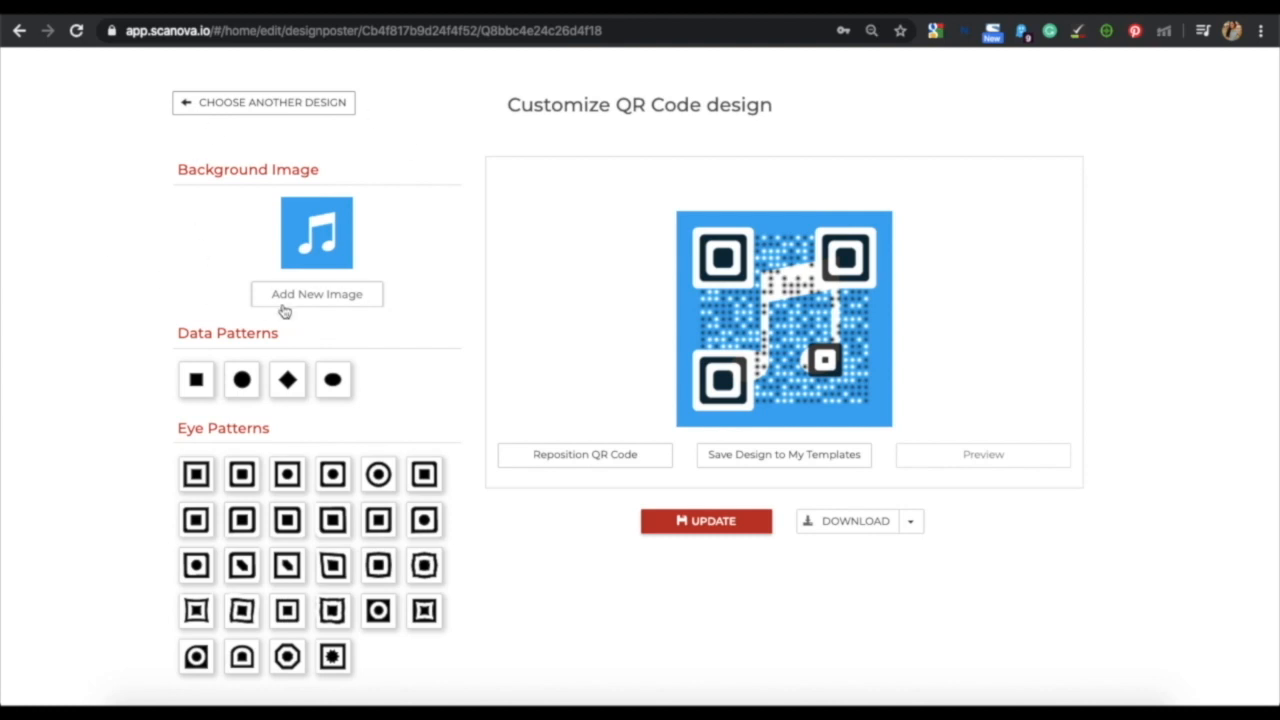
pyautogui.click(316, 293)
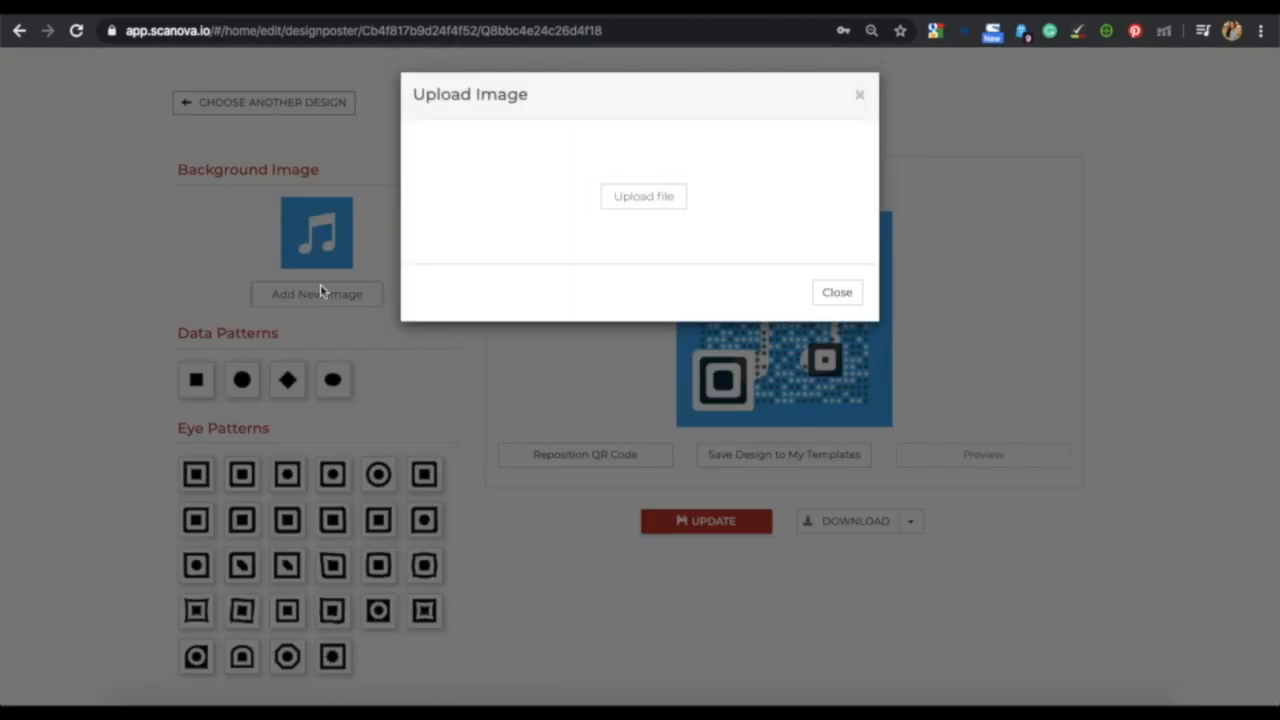
pyautogui.click(643, 196)
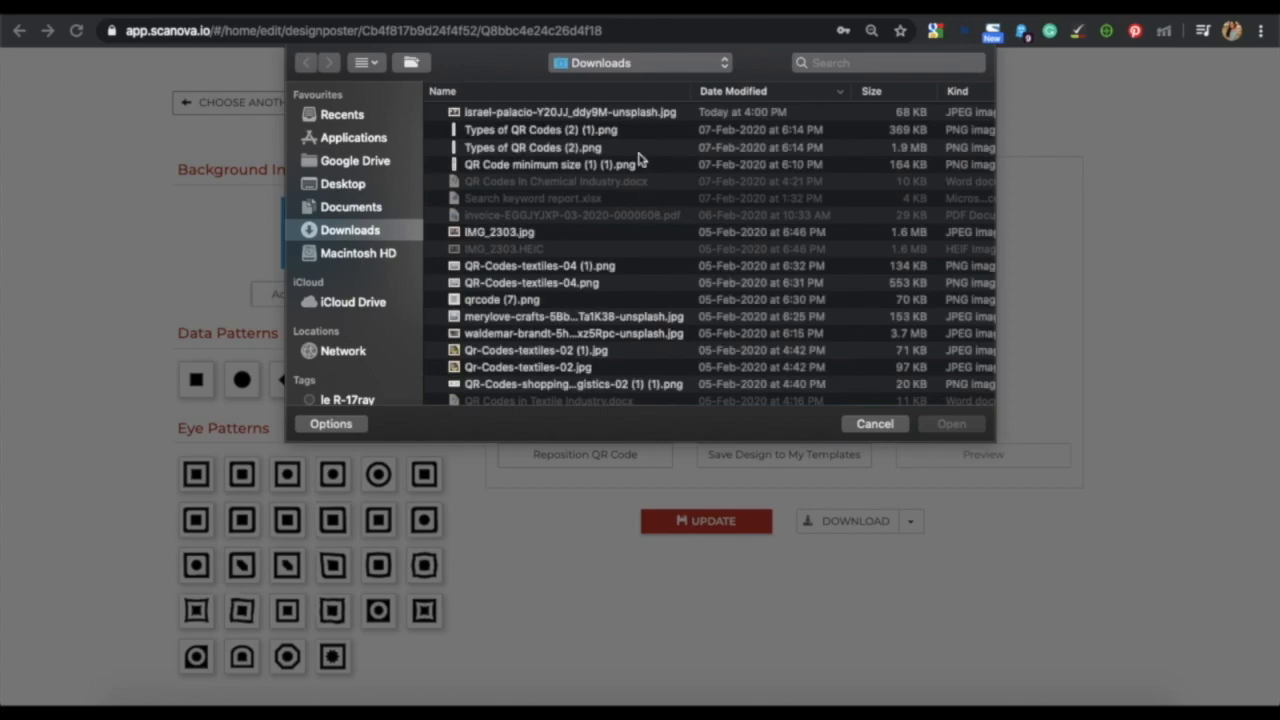
pyautogui.click(951, 423)
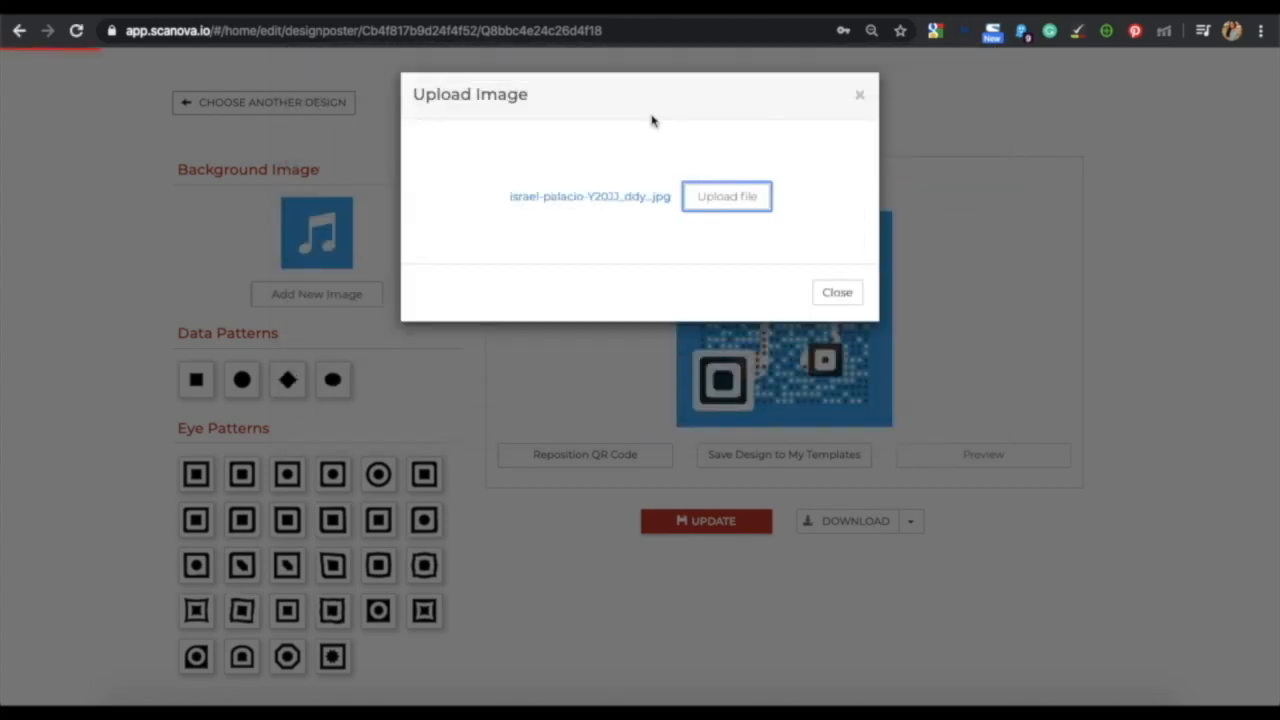
pyautogui.click(726, 196)
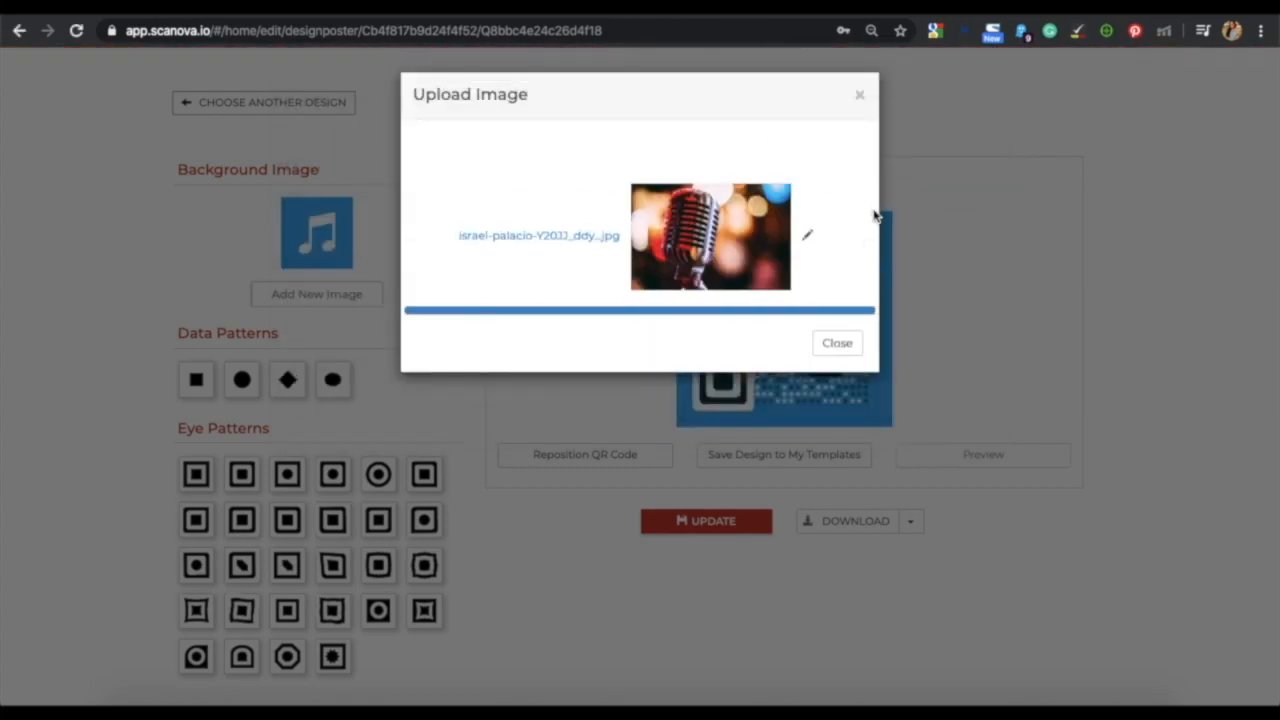
# Step: Close the Upload Image dialog so the microphone photo becomes the QR code background
pyautogui.click(837, 342)
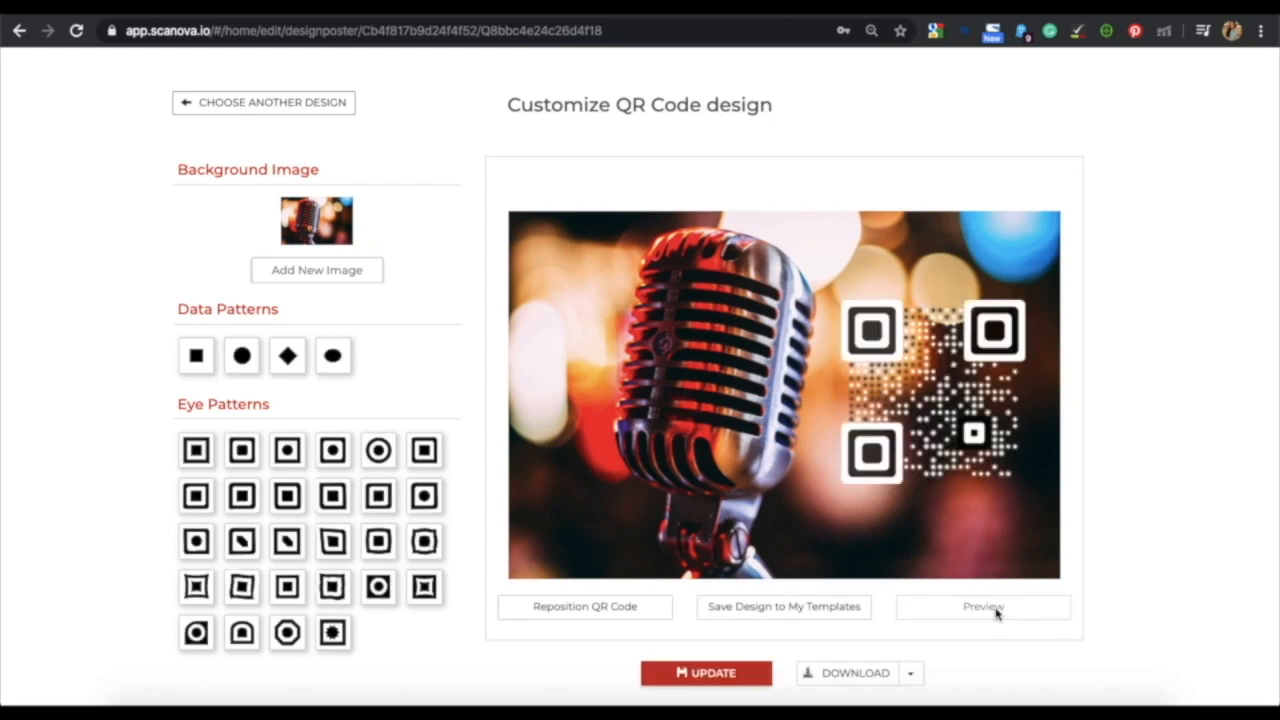
pyautogui.moveTo(1108, 588)
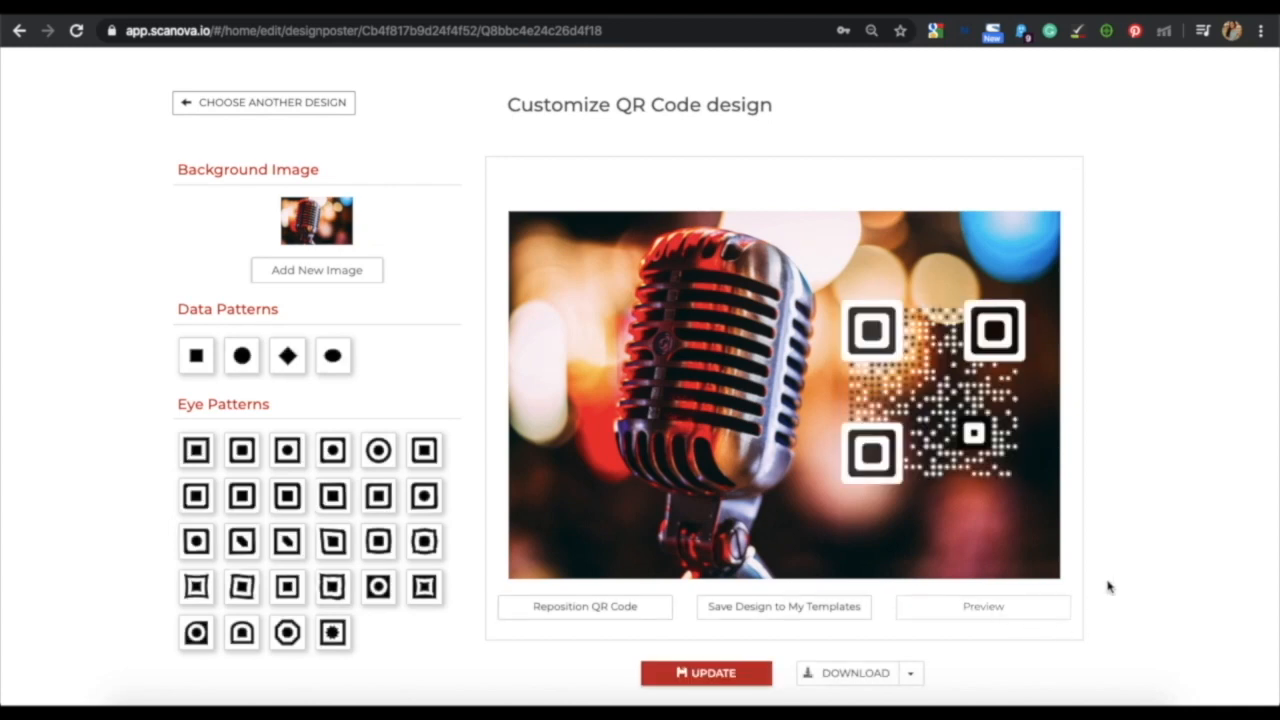
pyautogui.moveTo(898, 564)
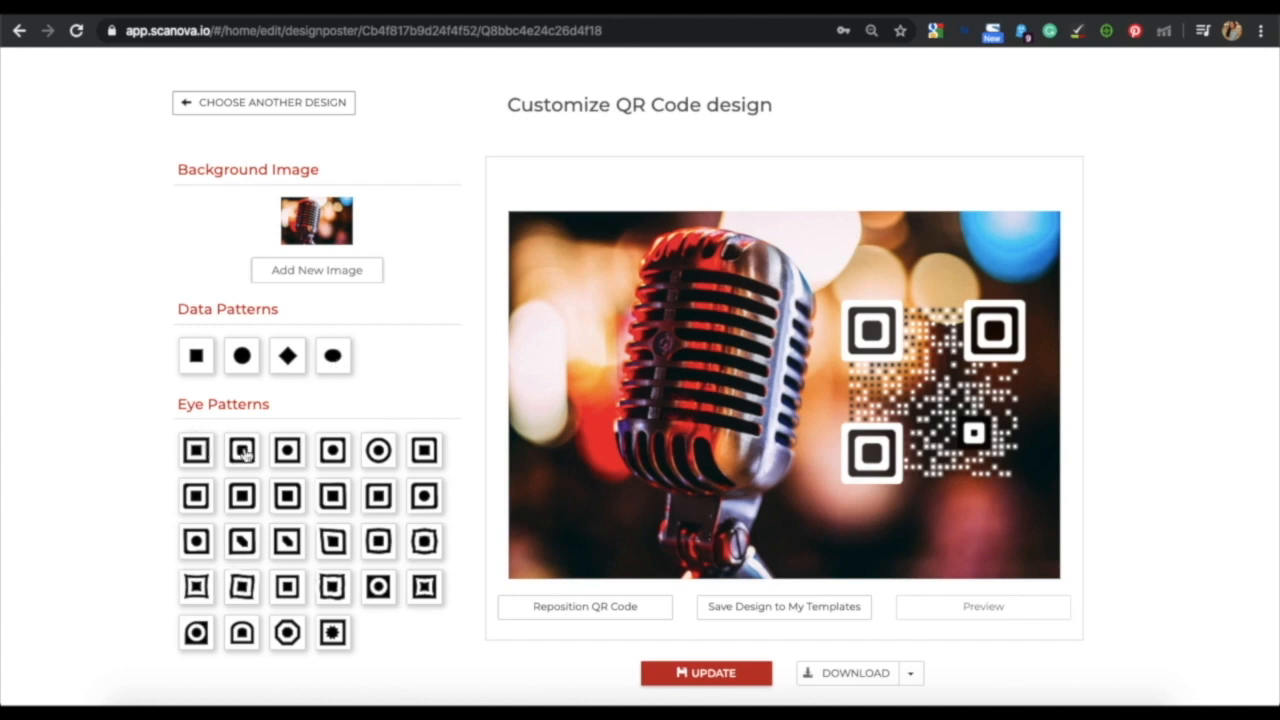
# Step: Give the code square-framed eyes, export it as JPG, and open Audio QR Code.jpeg
pyautogui.click(378, 450)
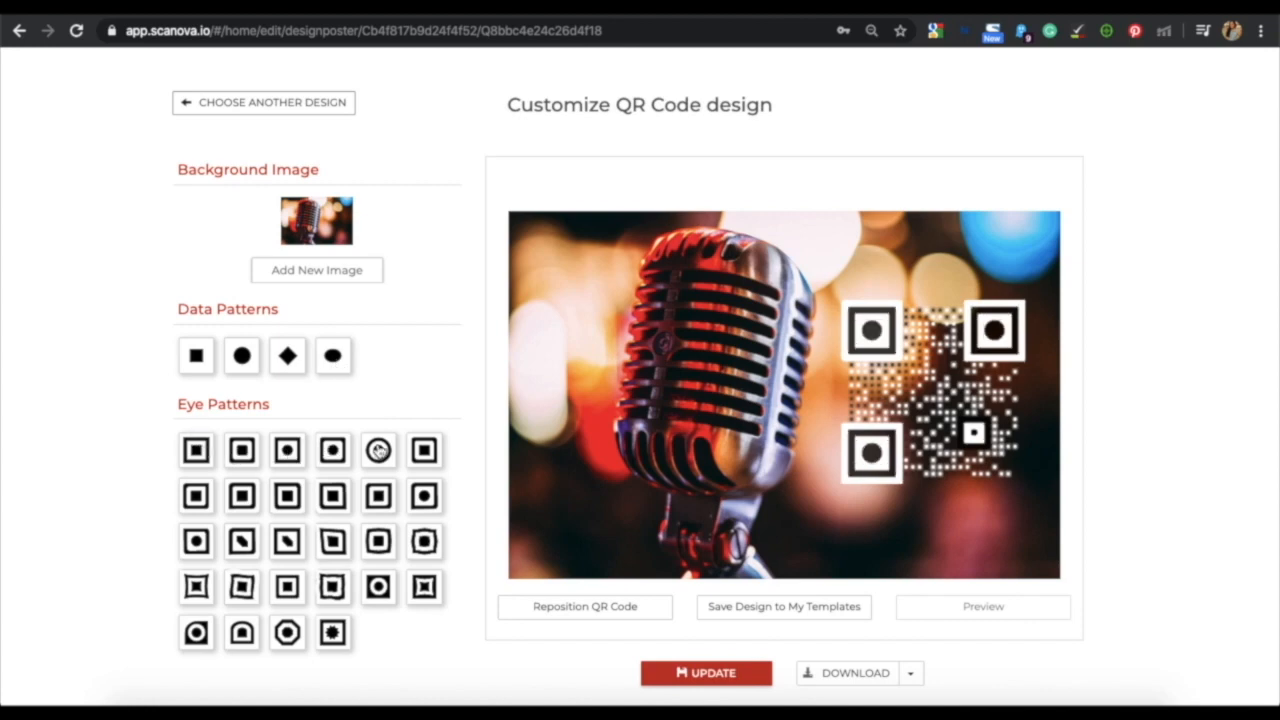
pyautogui.click(378, 450)
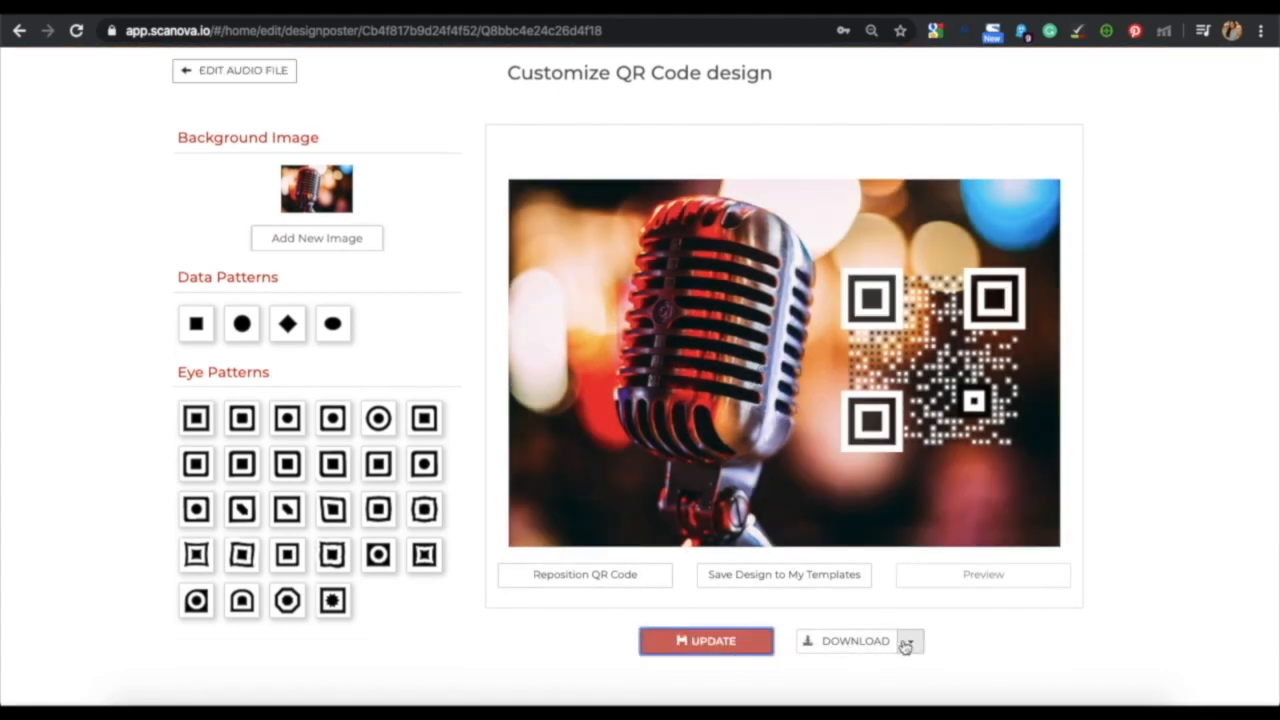
pyautogui.click(908, 641)
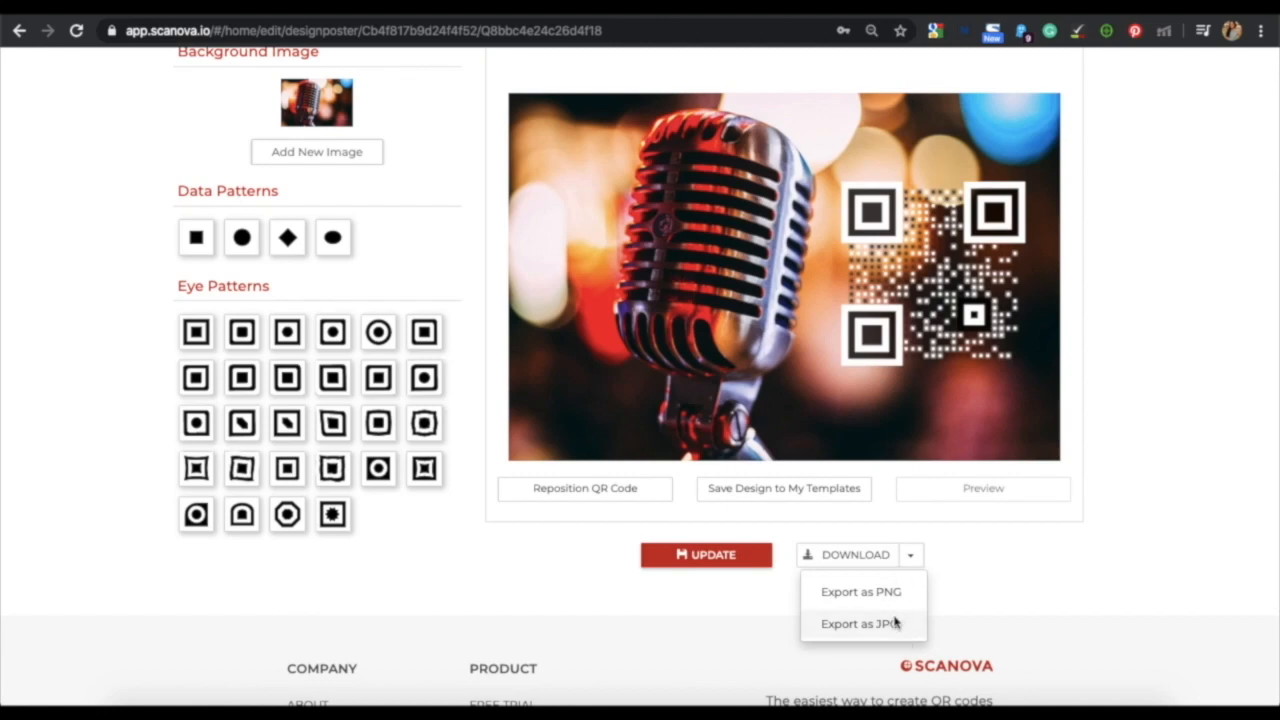
pyautogui.click(860, 623)
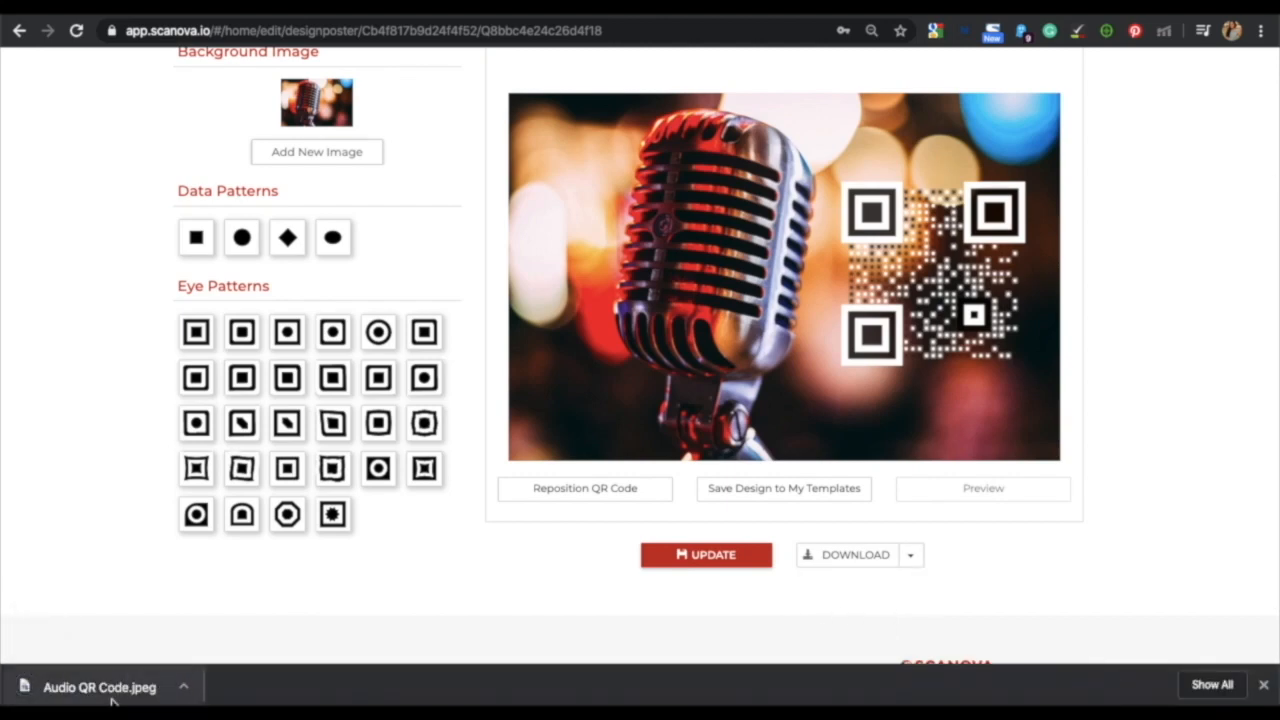
pyautogui.click(99, 687)
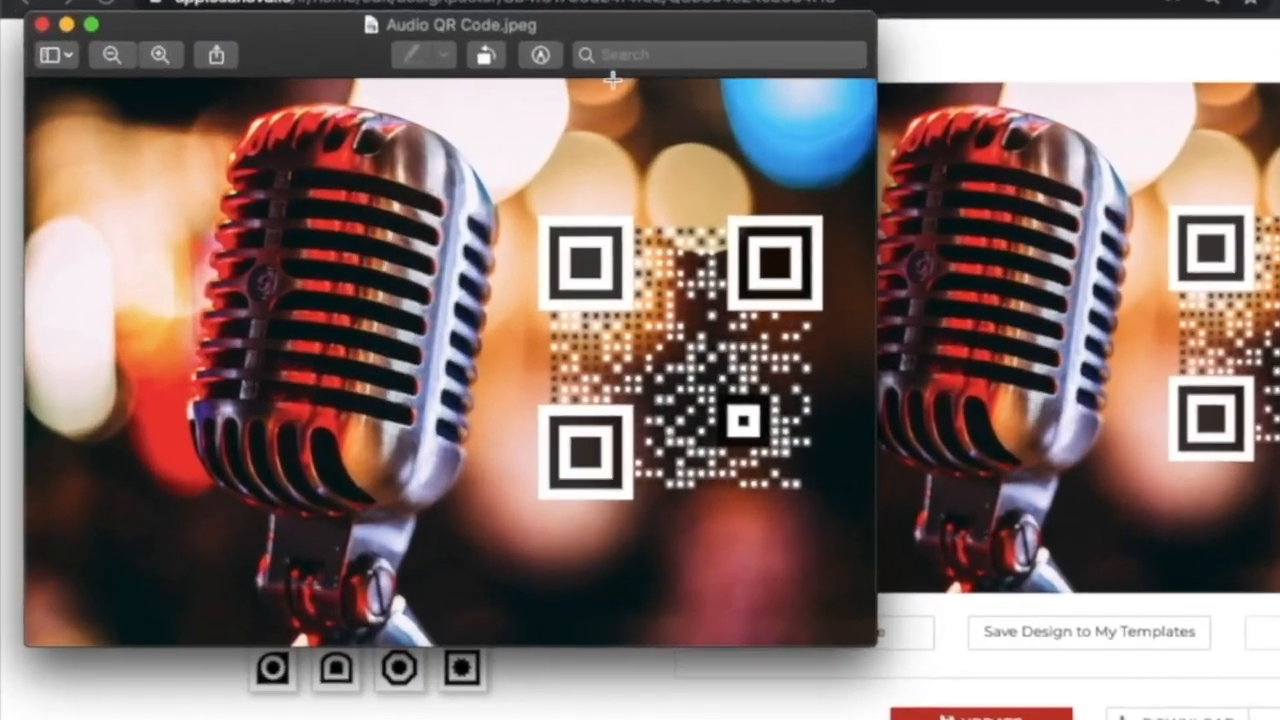